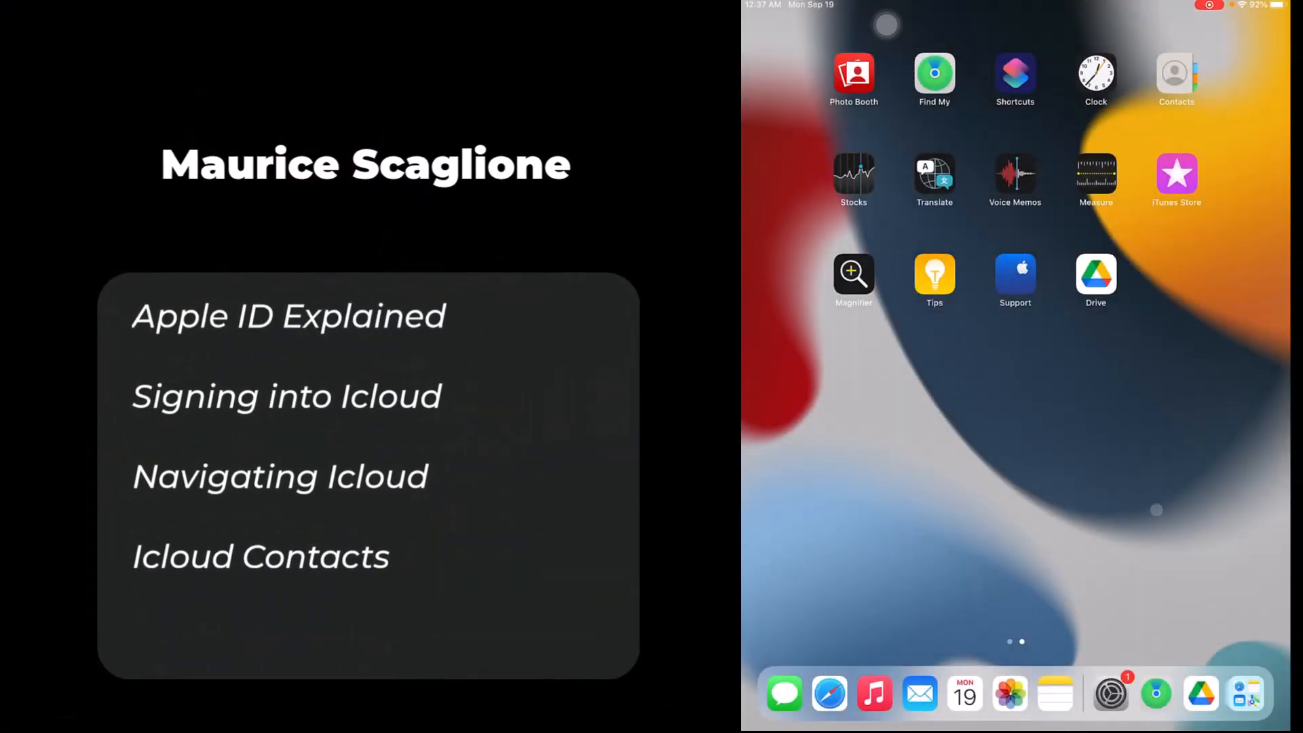
# Launch the Settings app from the Home Screen Dock
pyautogui.click(288, 316)
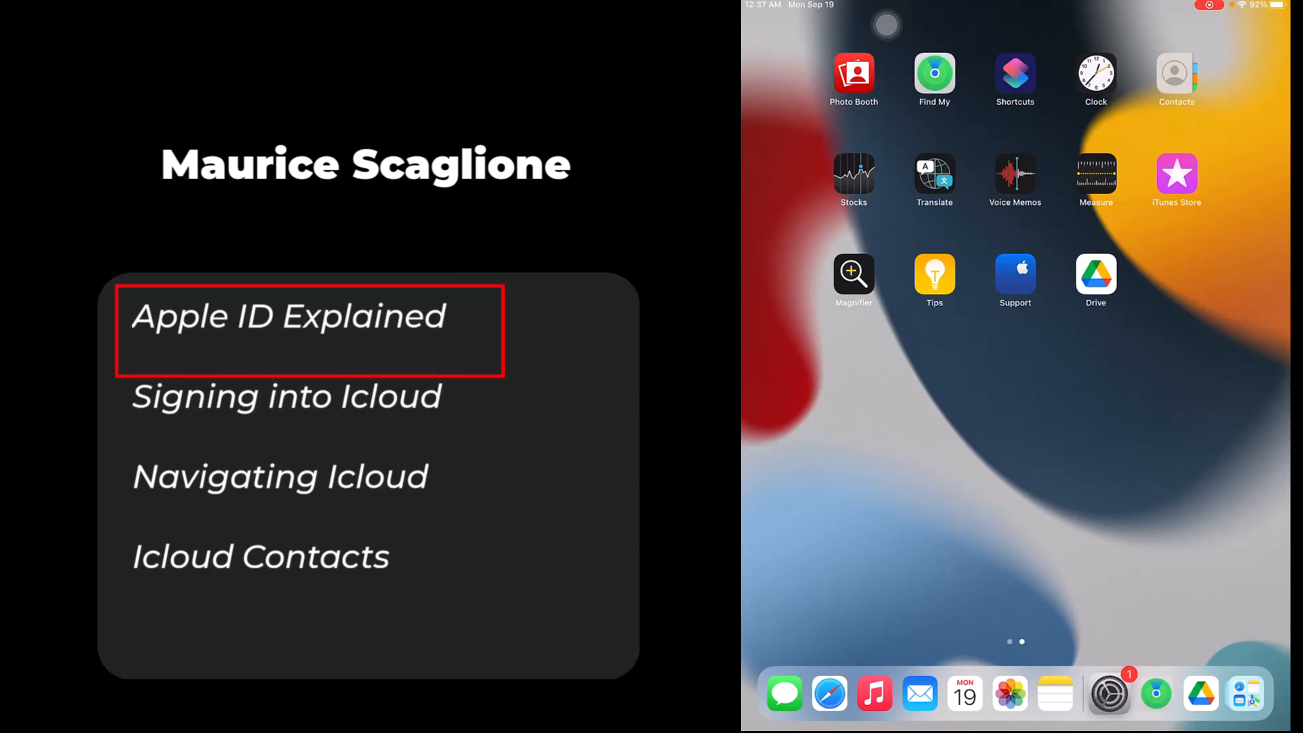
pyautogui.click(1110, 694)
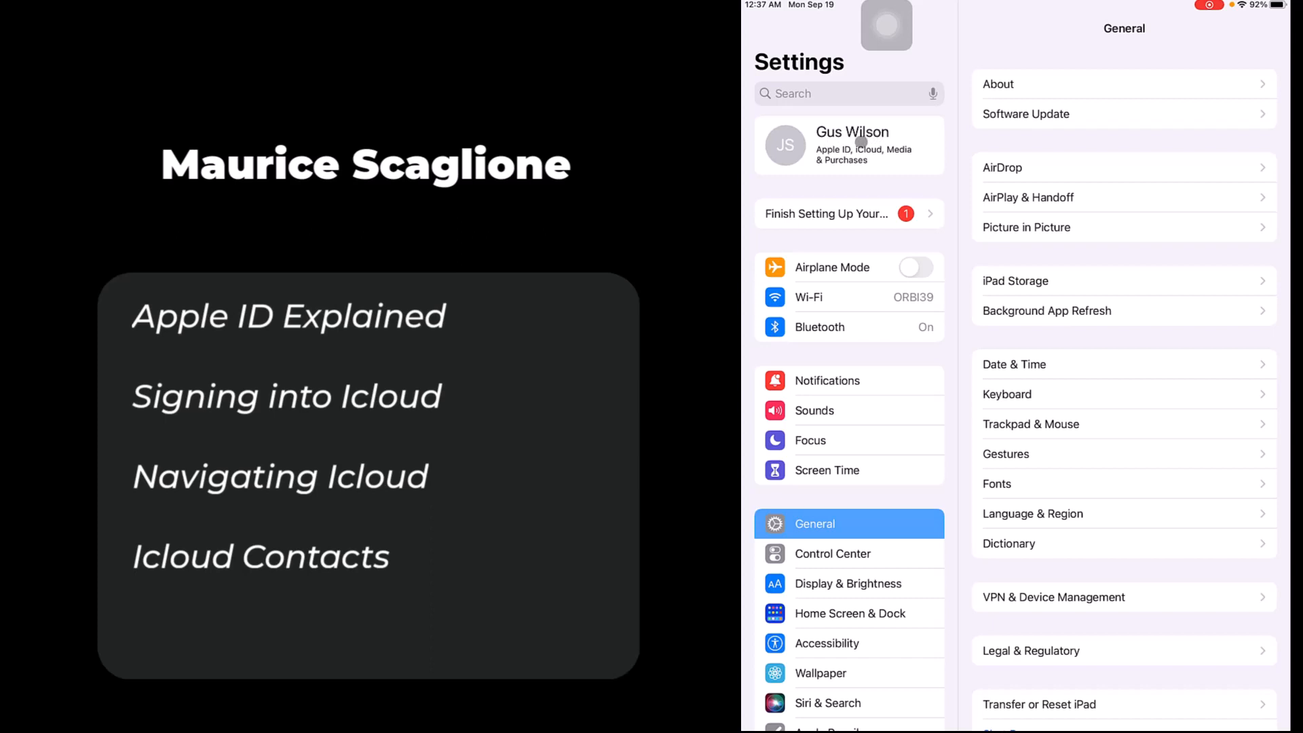
# Open the Apple ID page from your name at the top of the Settings sidebar
pyautogui.click(849, 145)
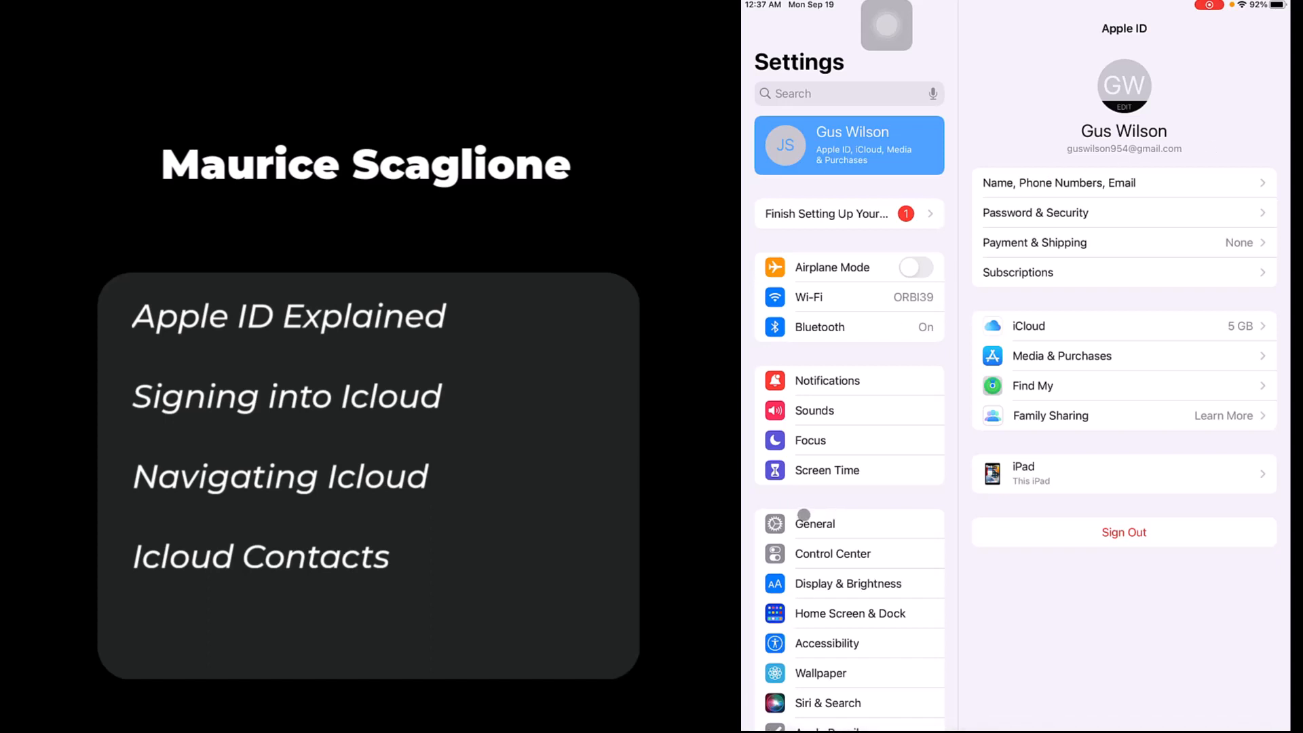
# Go to General settings to see the About page with 128 GB capacity
pyautogui.click(814, 524)
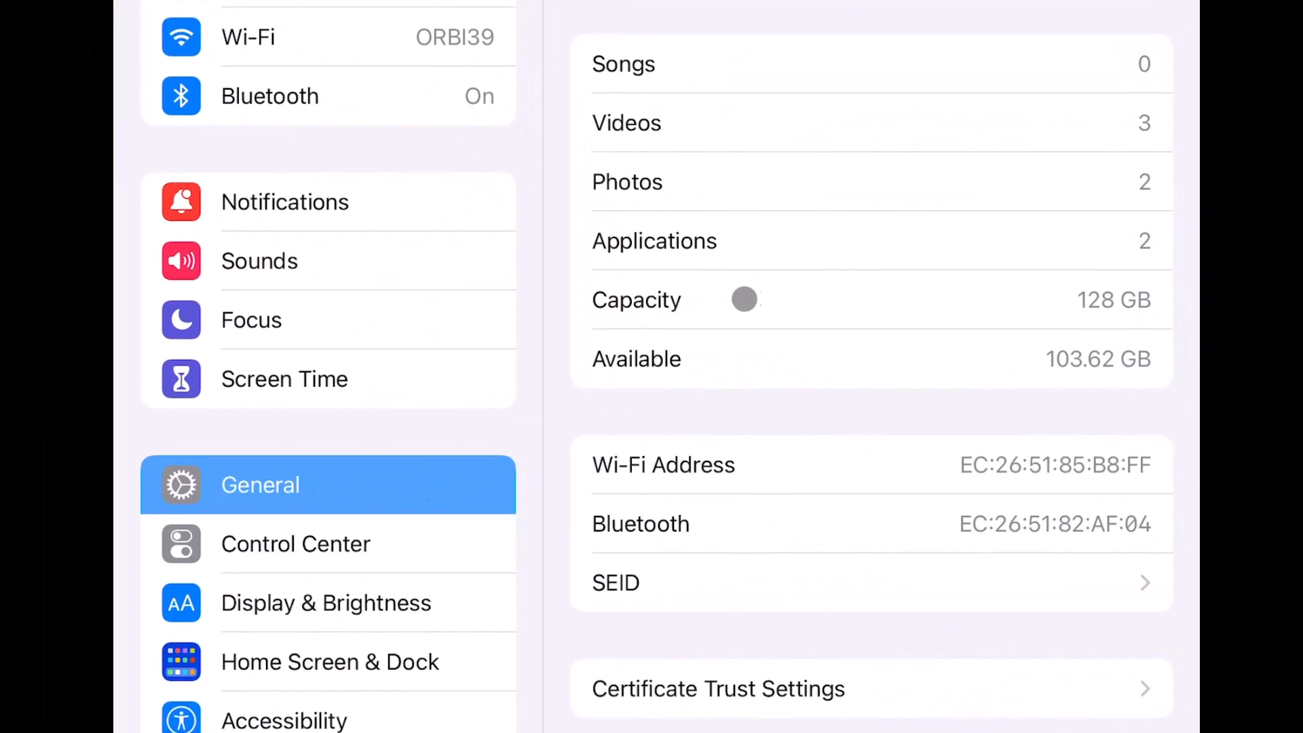
pyautogui.moveTo(898, 369)
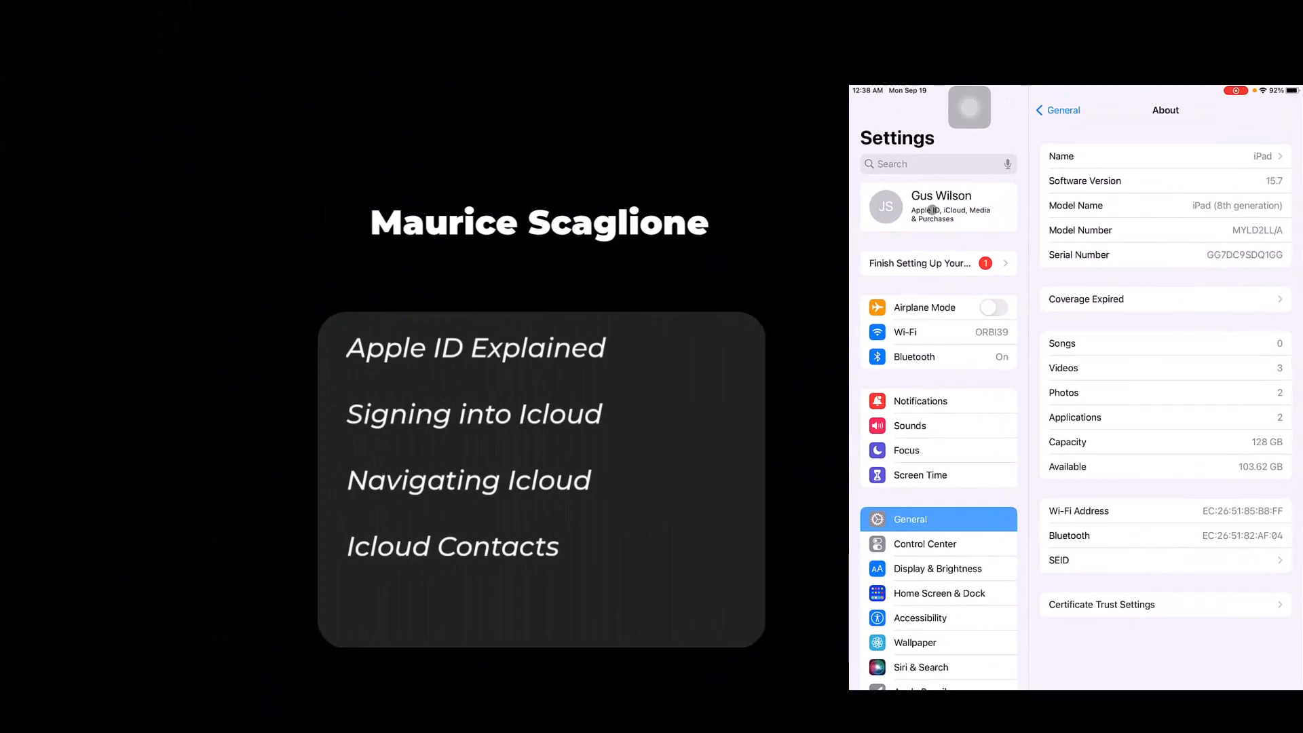
# Return to the Apple ID page to reach iCloud's 154.2 MB of 5 GB storage
pyautogui.click(939, 207)
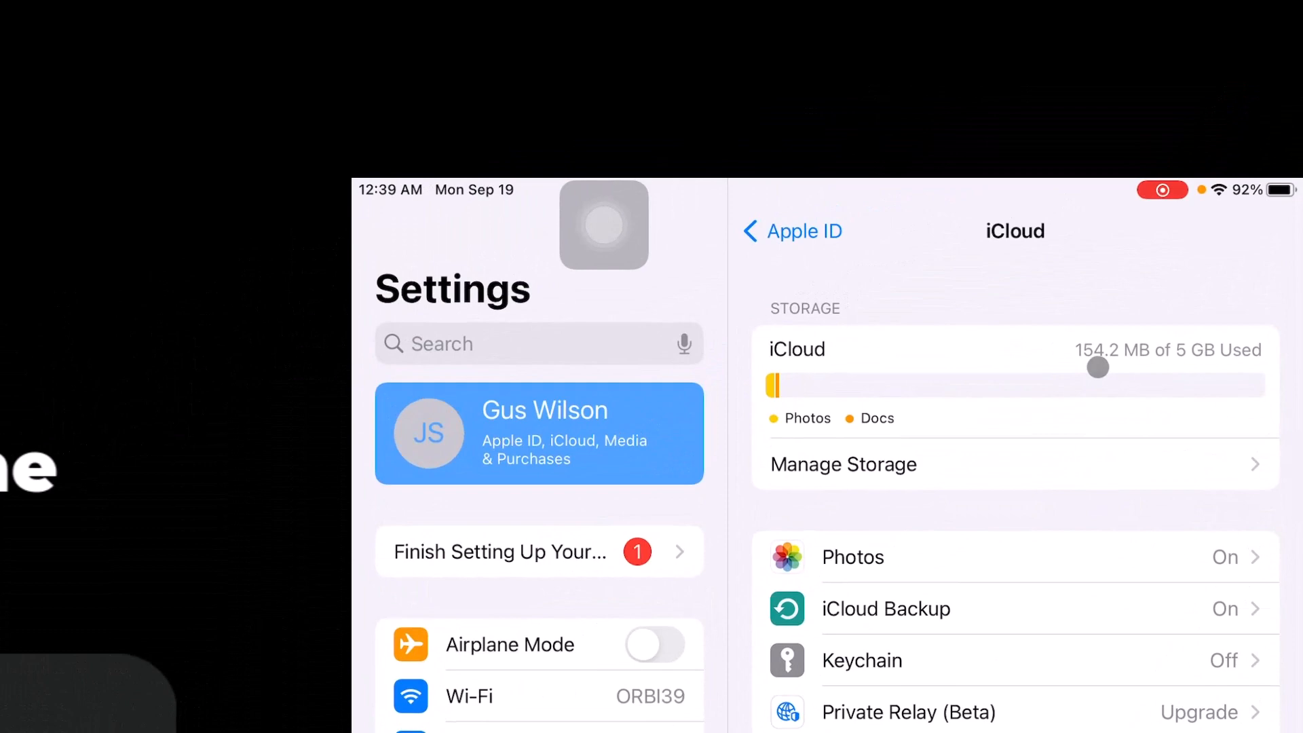
pyautogui.moveTo(1213, 360)
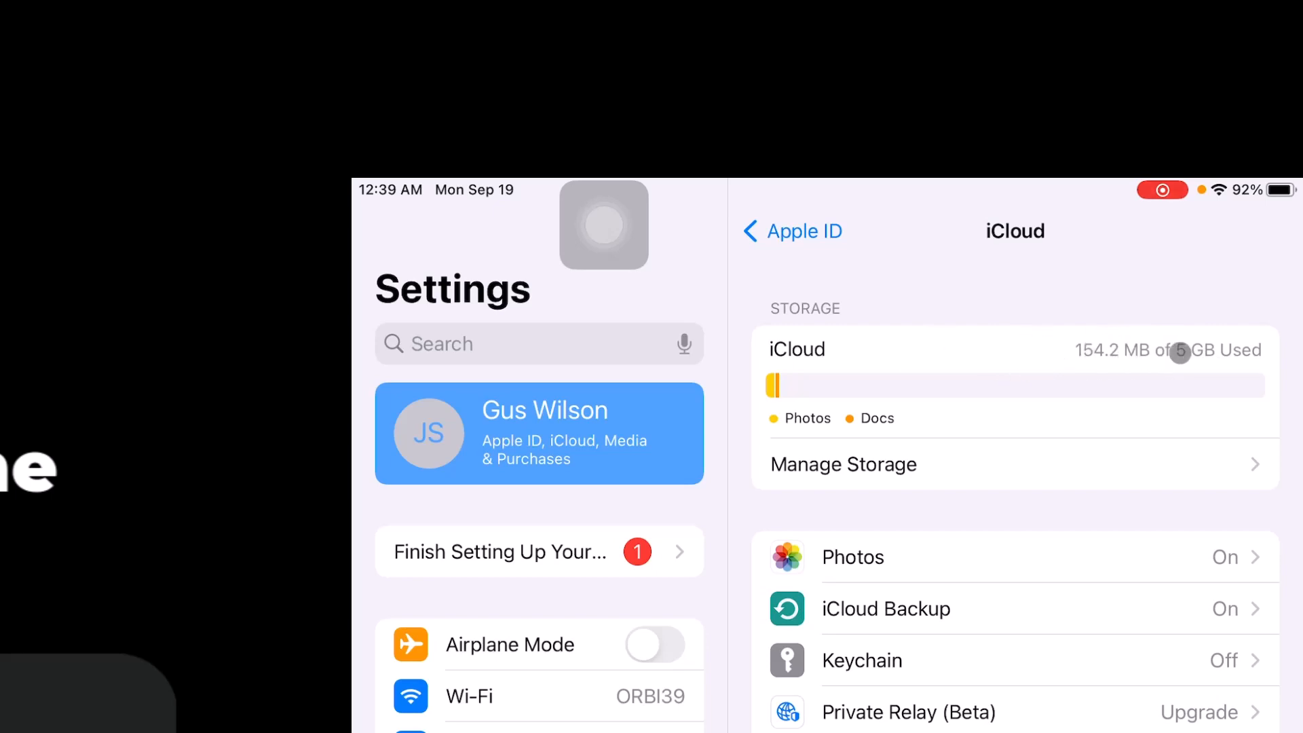
pyautogui.moveTo(1168, 354)
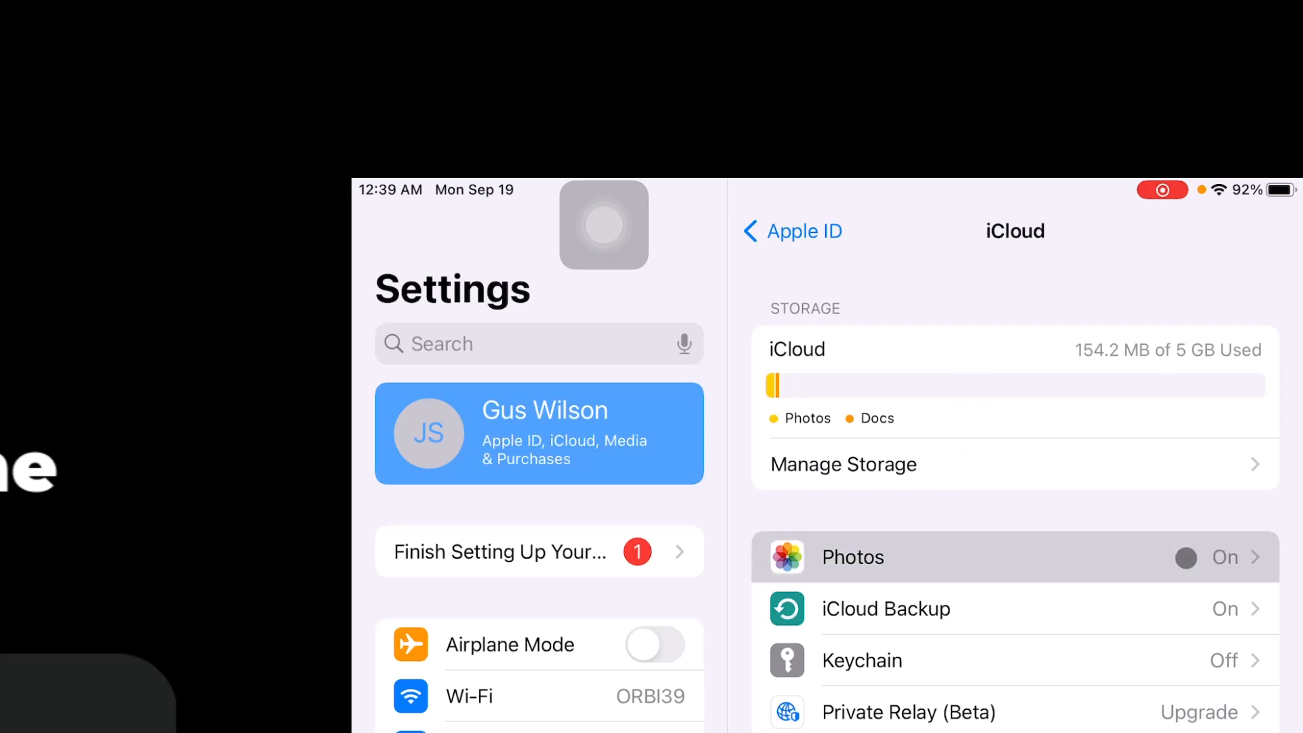
# Open iCloud Photos options showing iCloud Photos, Optimize iPad Storage and Shared Albums enabled
pyautogui.click(853, 557)
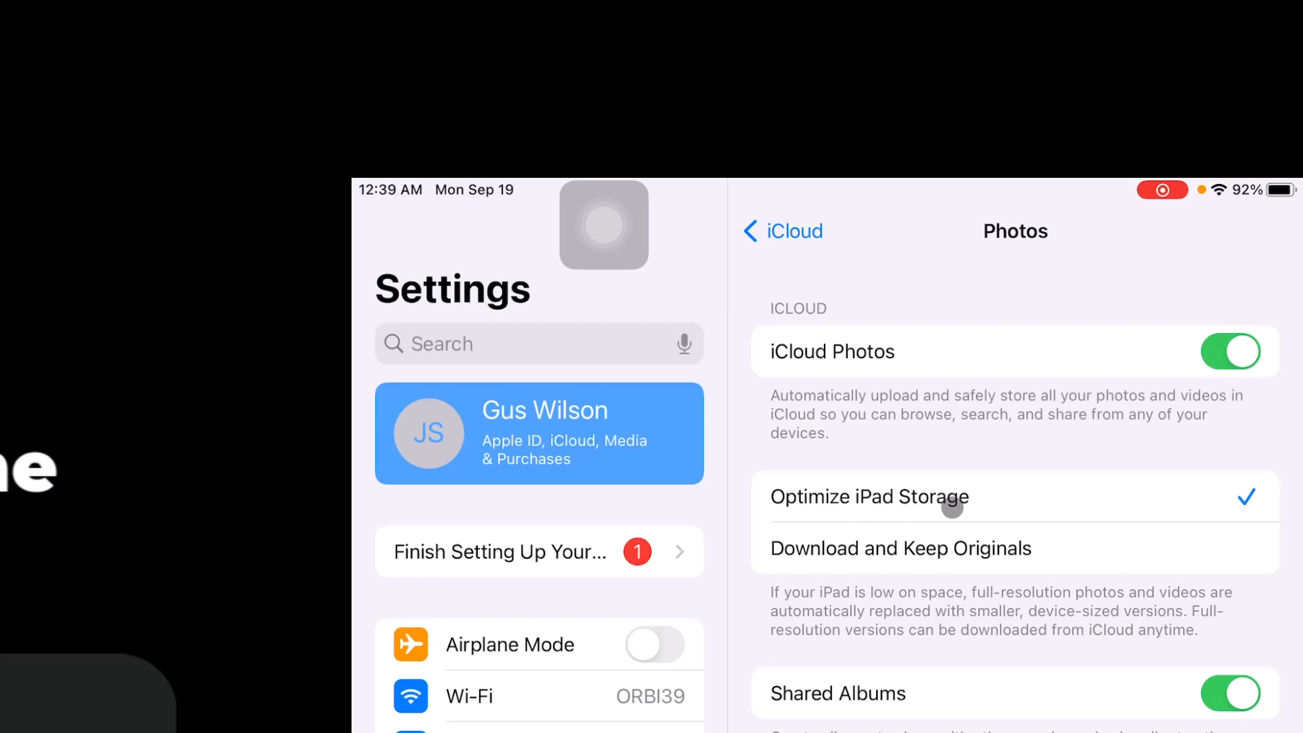
pyautogui.moveTo(913, 523)
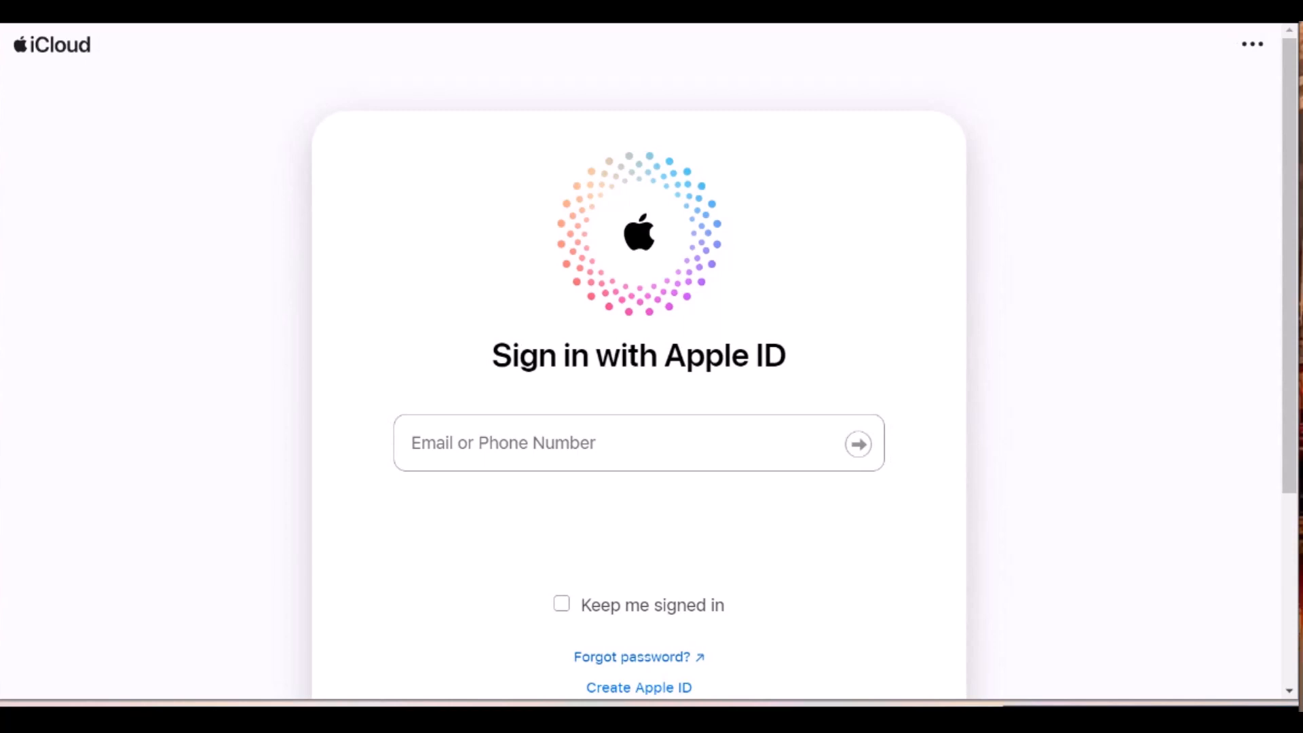
pyautogui.click(631, 443)
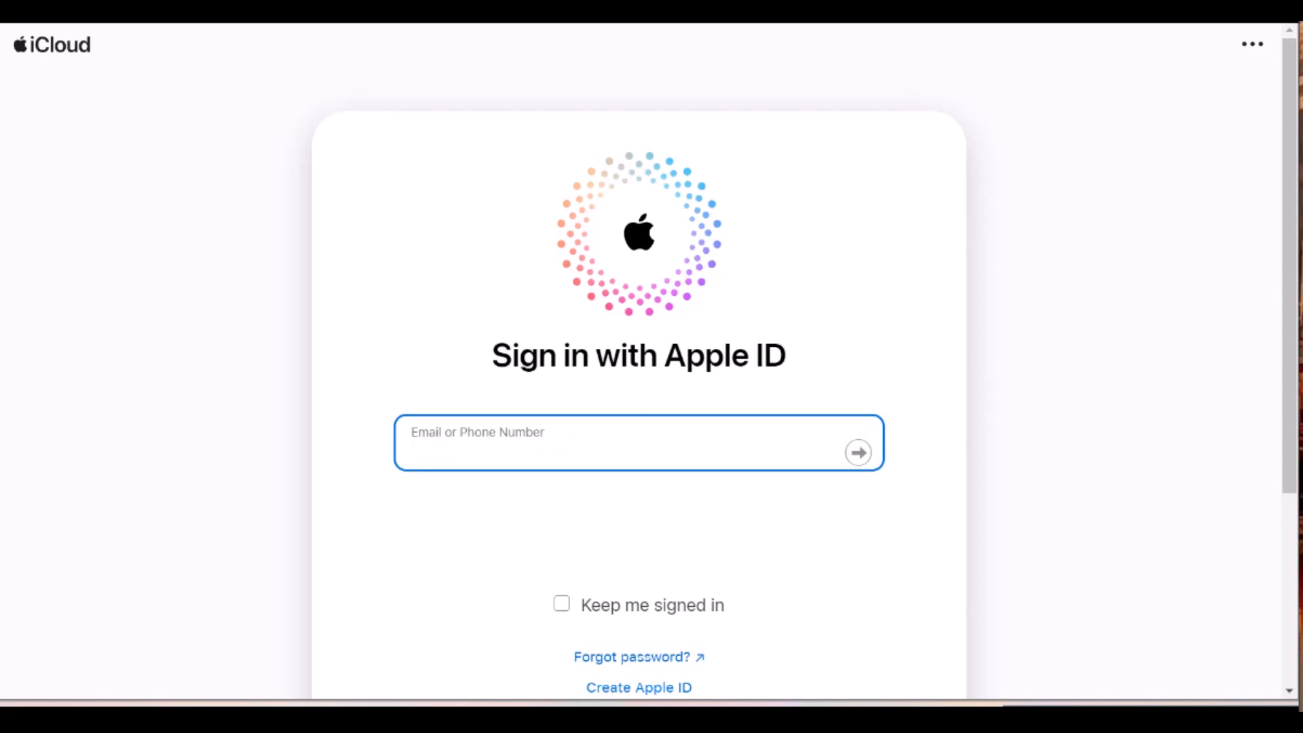
pyautogui.click(631, 451)
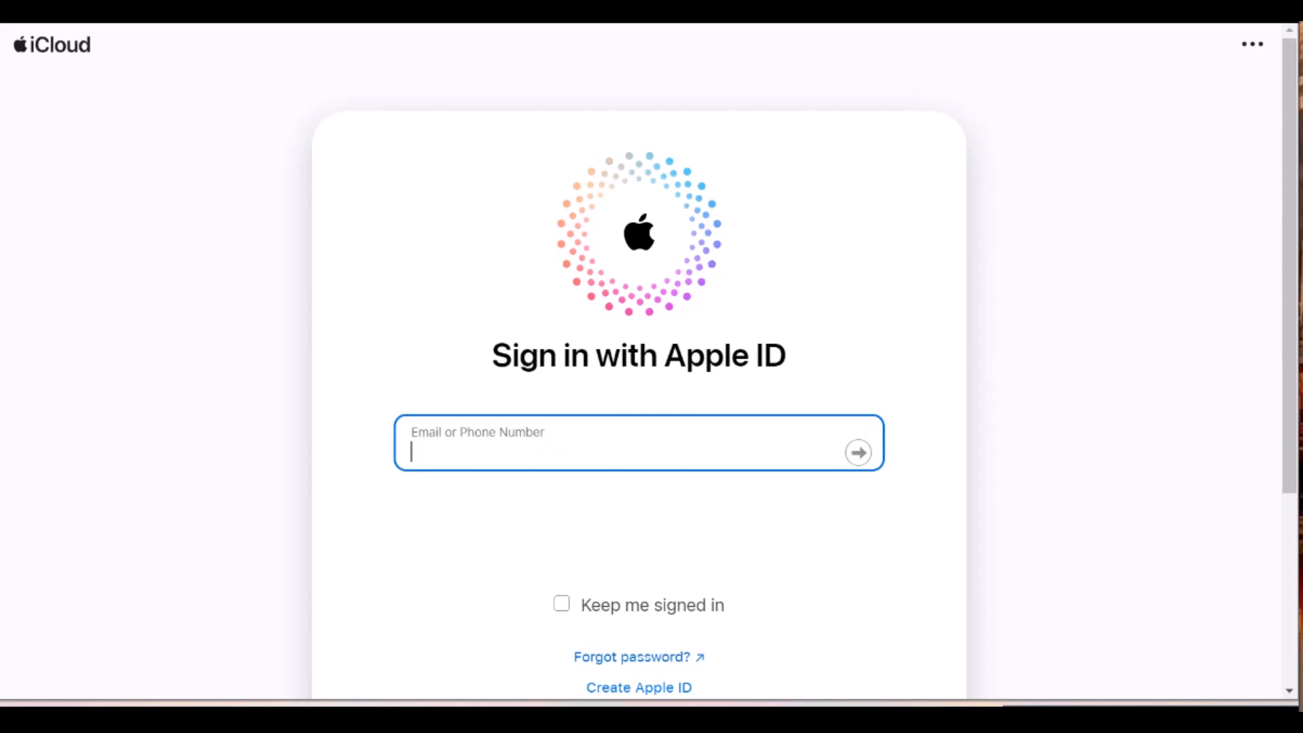
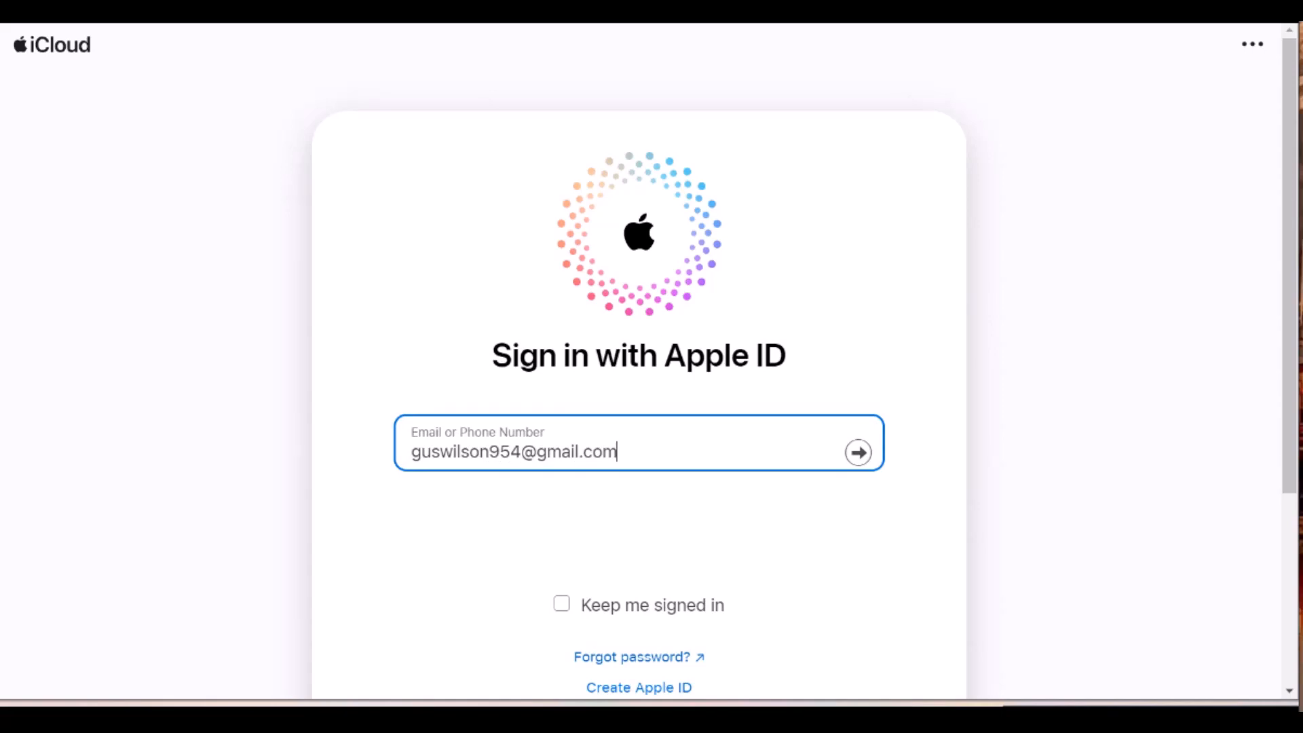
pyautogui.click(562, 604)
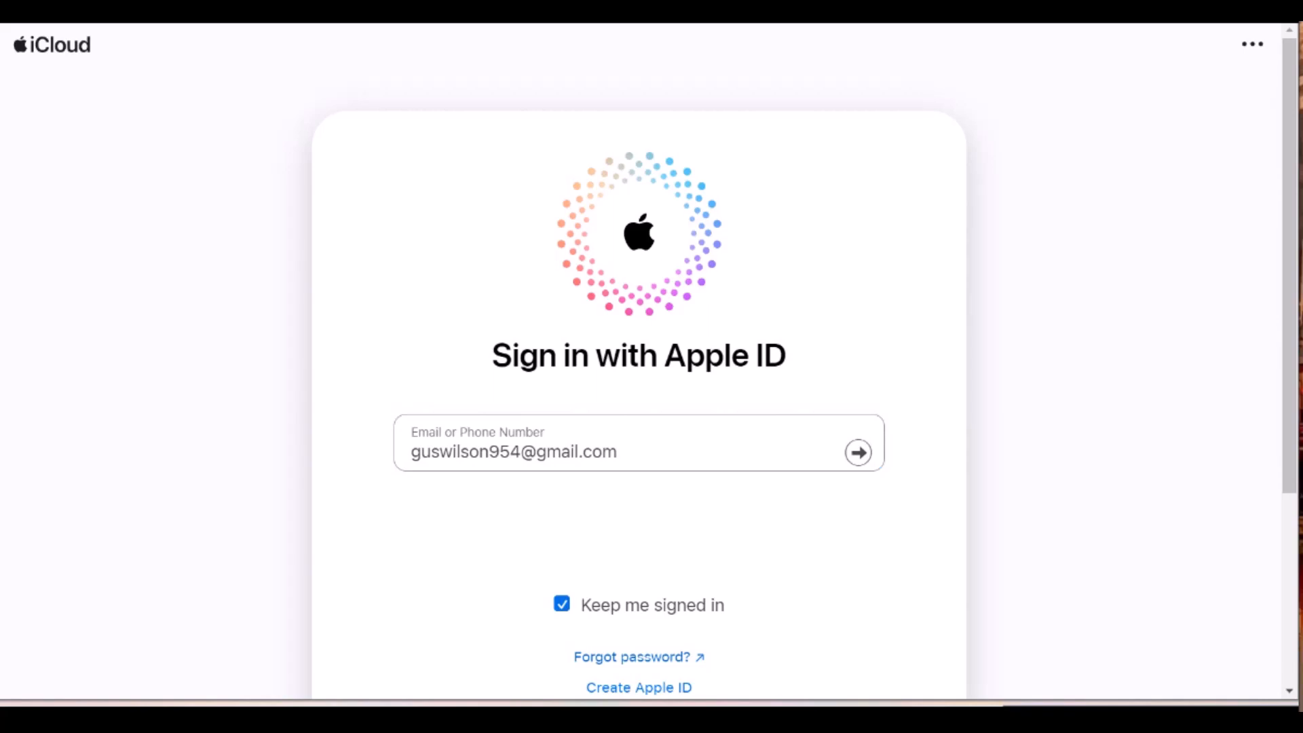
pyautogui.click(857, 453)
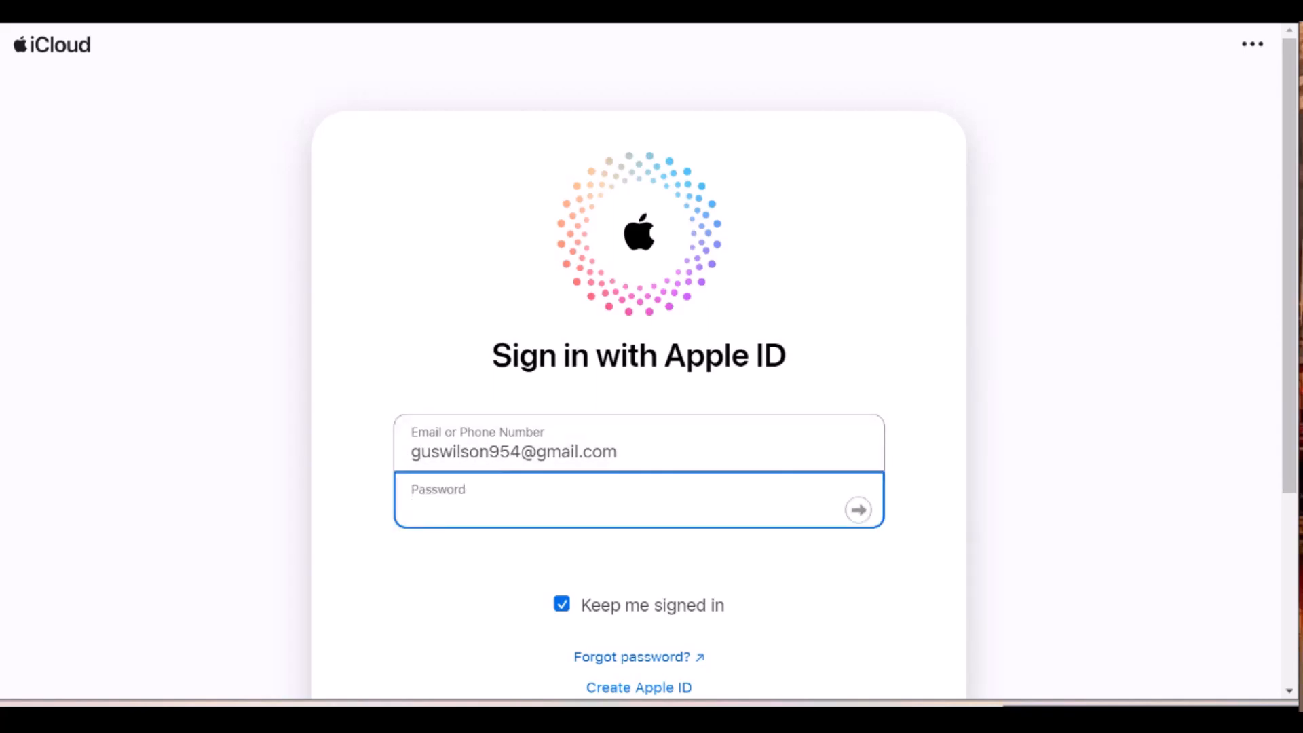
# Enter the account password and submit the sign-in
pyautogui.click(858, 510)
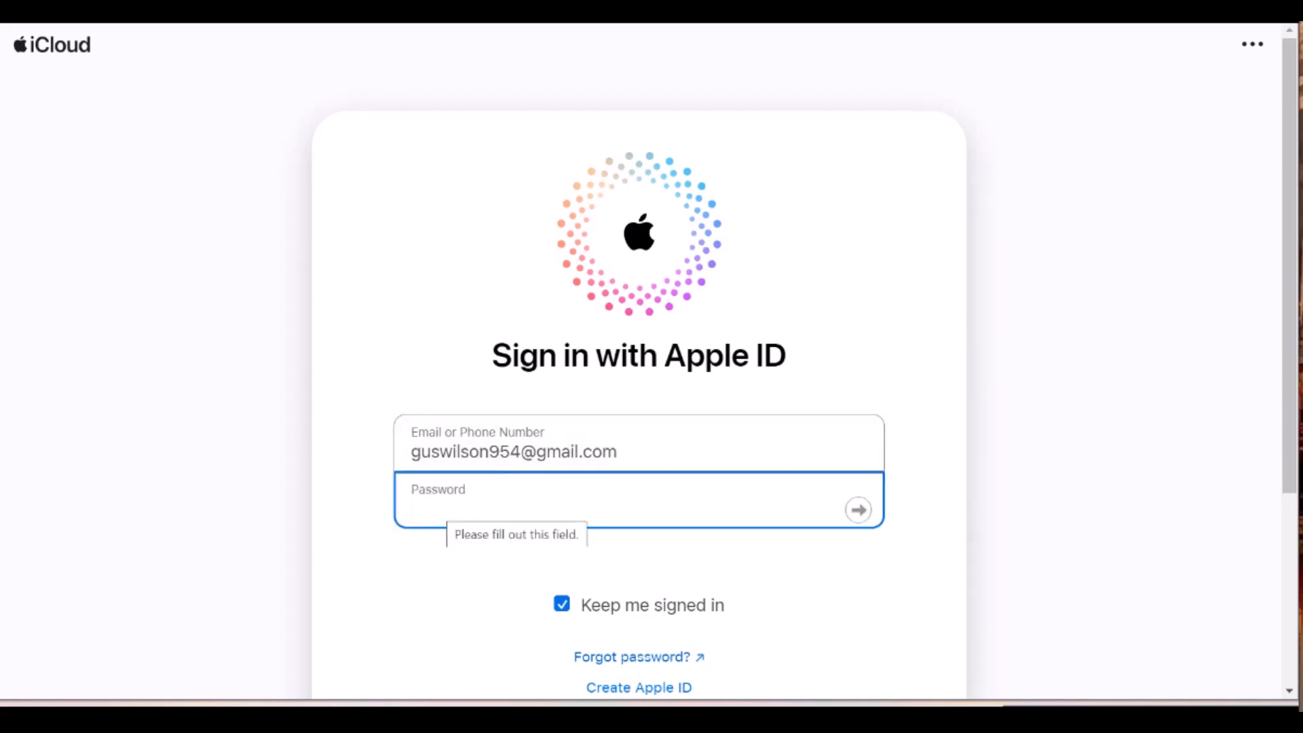
pyautogui.write('•')
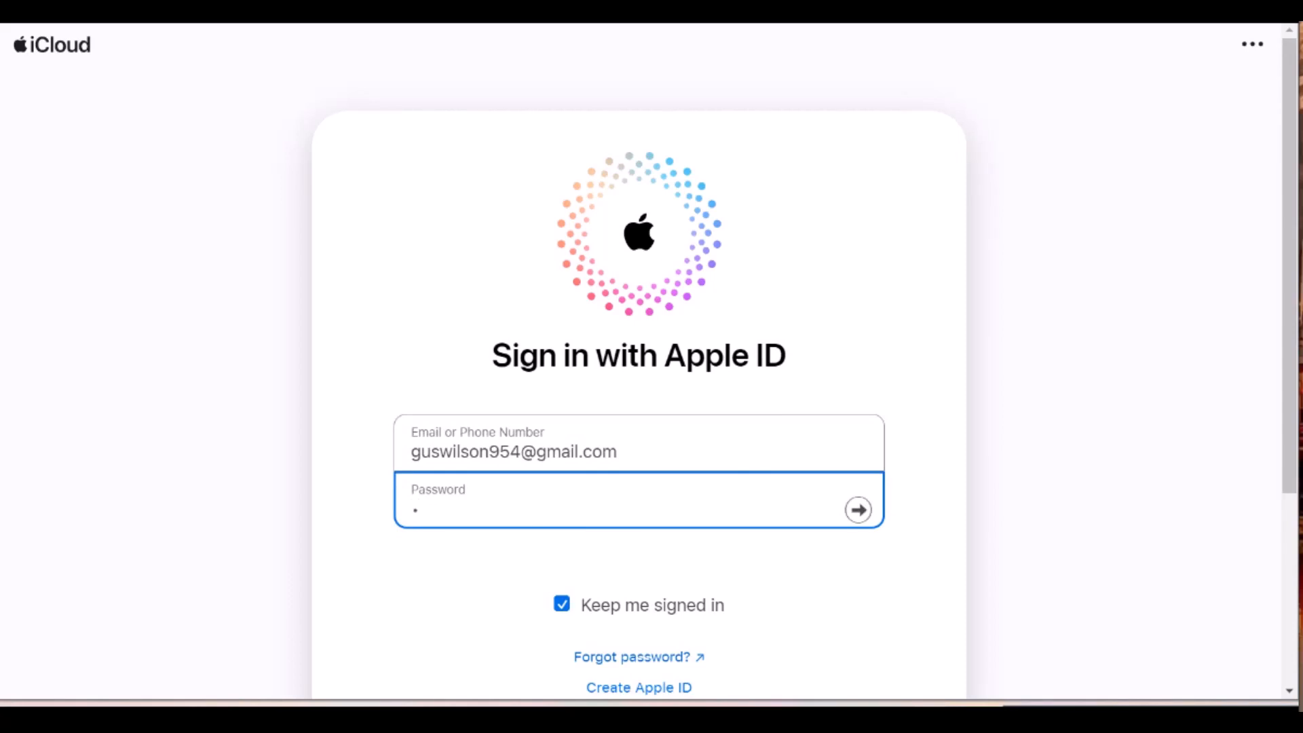
pyautogui.write('*')
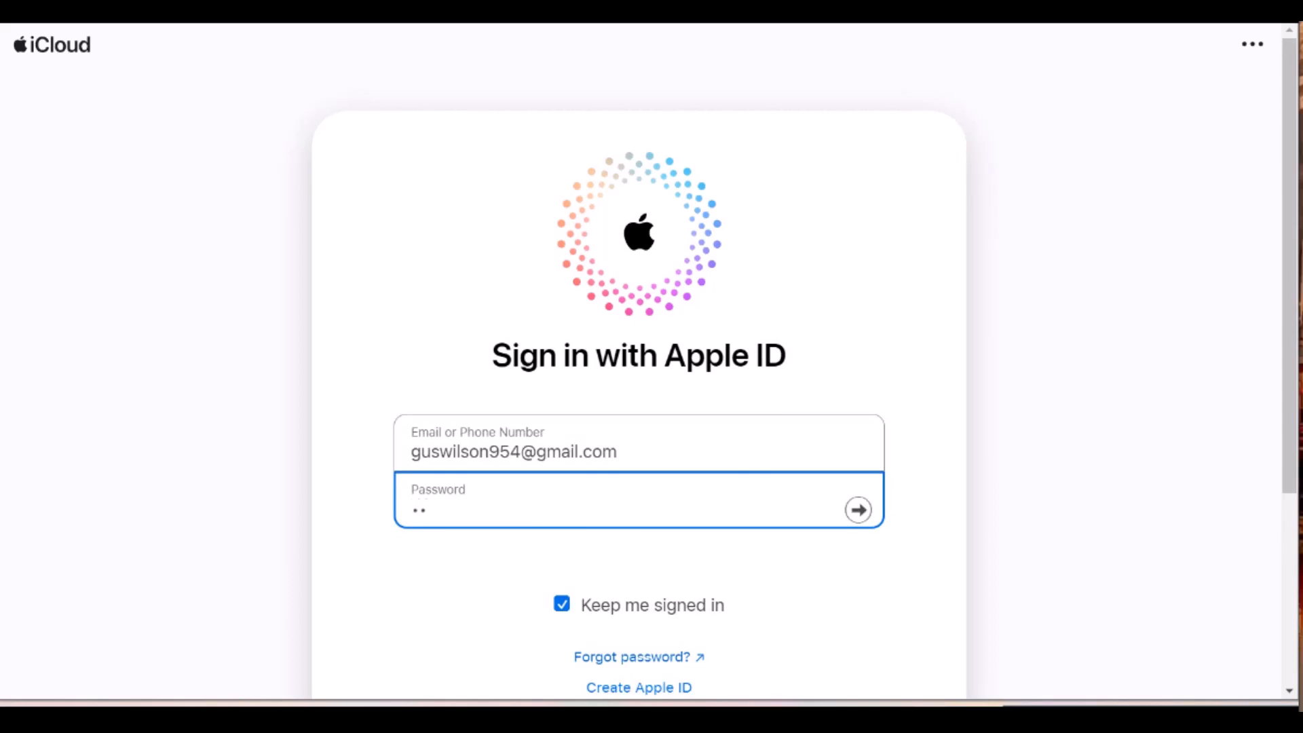
pyautogui.write('*')
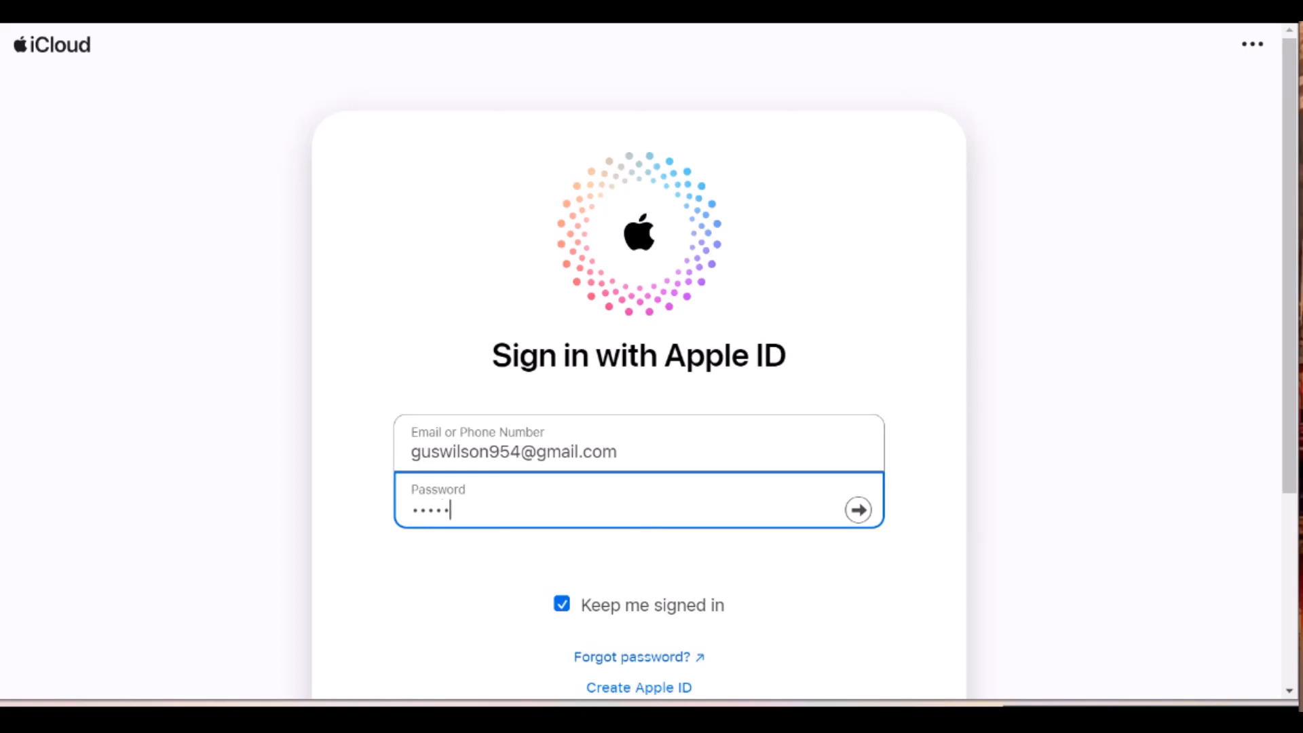
pyautogui.write('••')
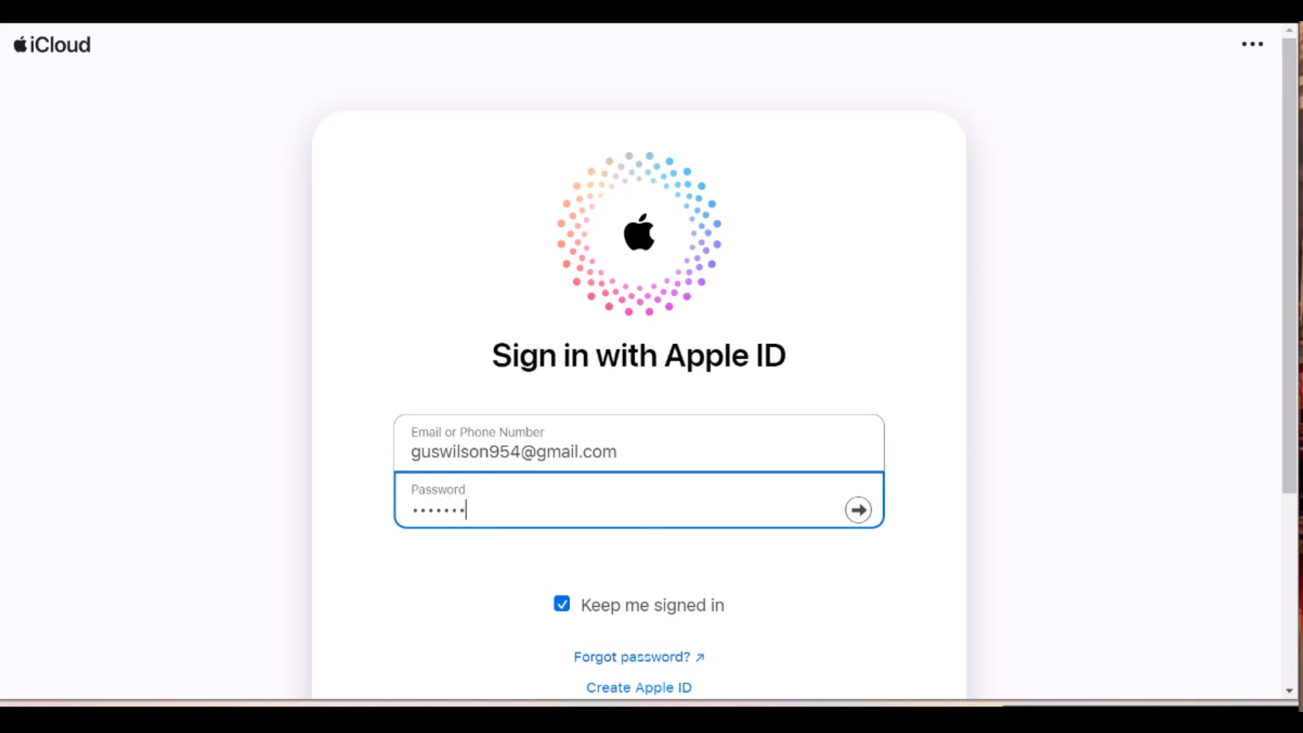
pyautogui.write('••')
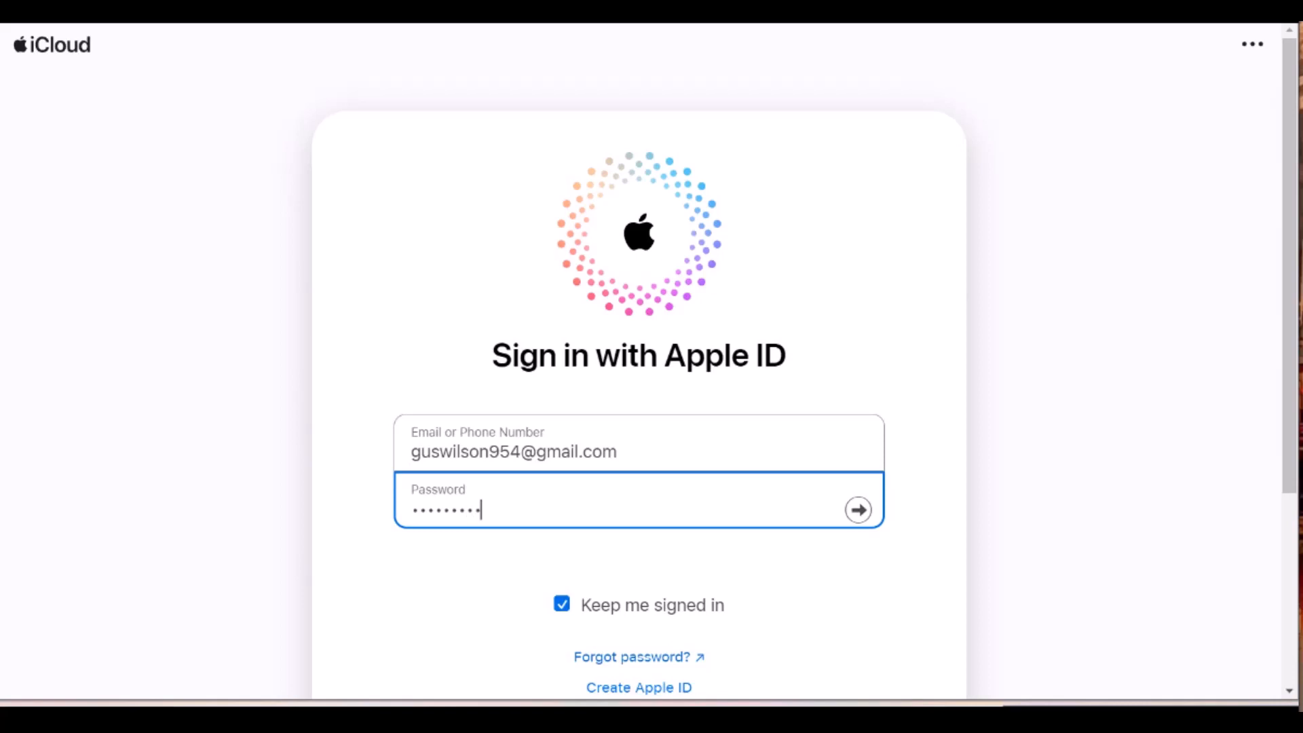
pyautogui.write('••')
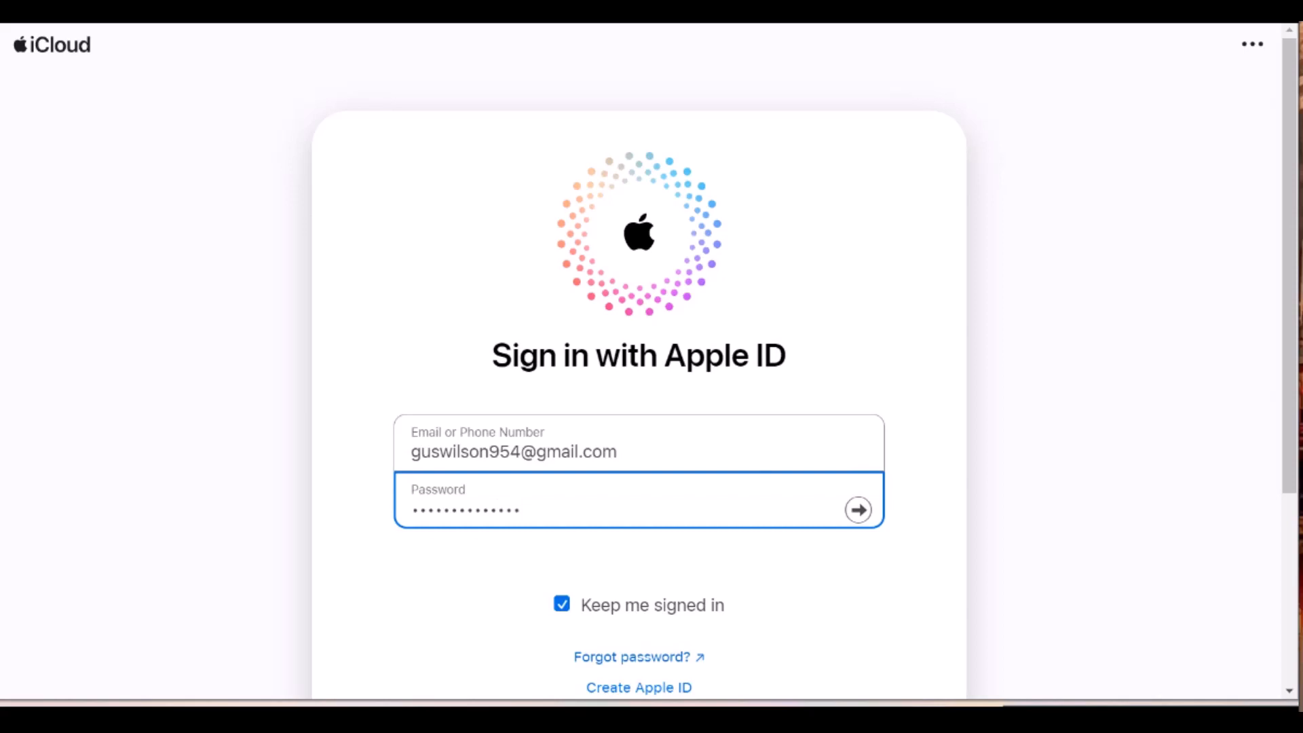
pyautogui.click(858, 510)
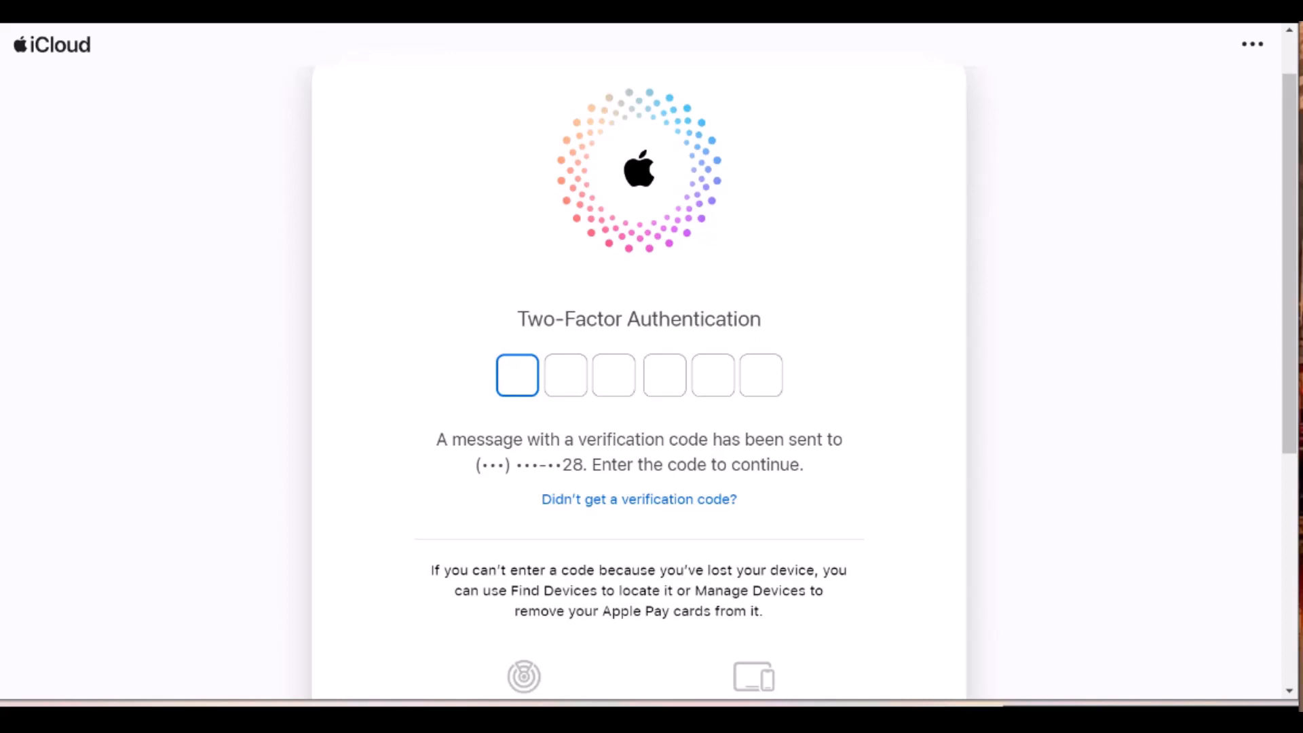
pyautogui.click(517, 375)
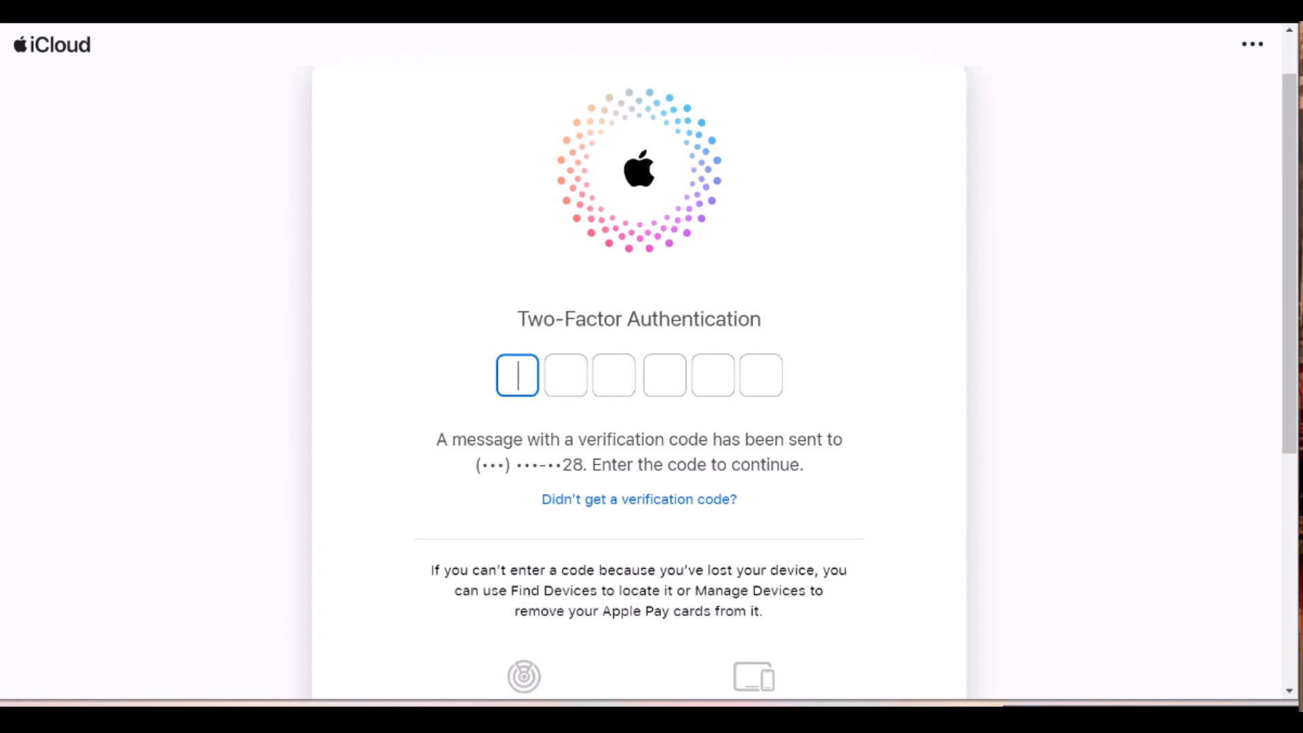
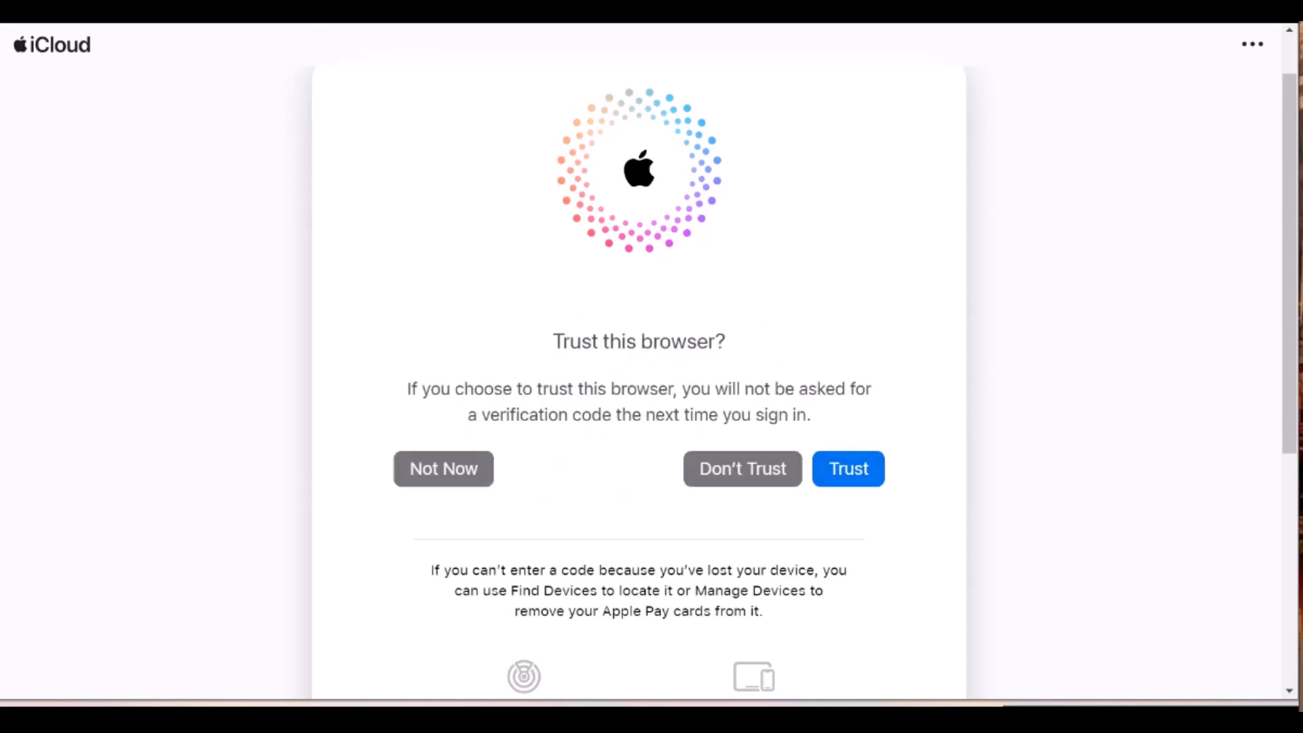
pyautogui.click(848, 469)
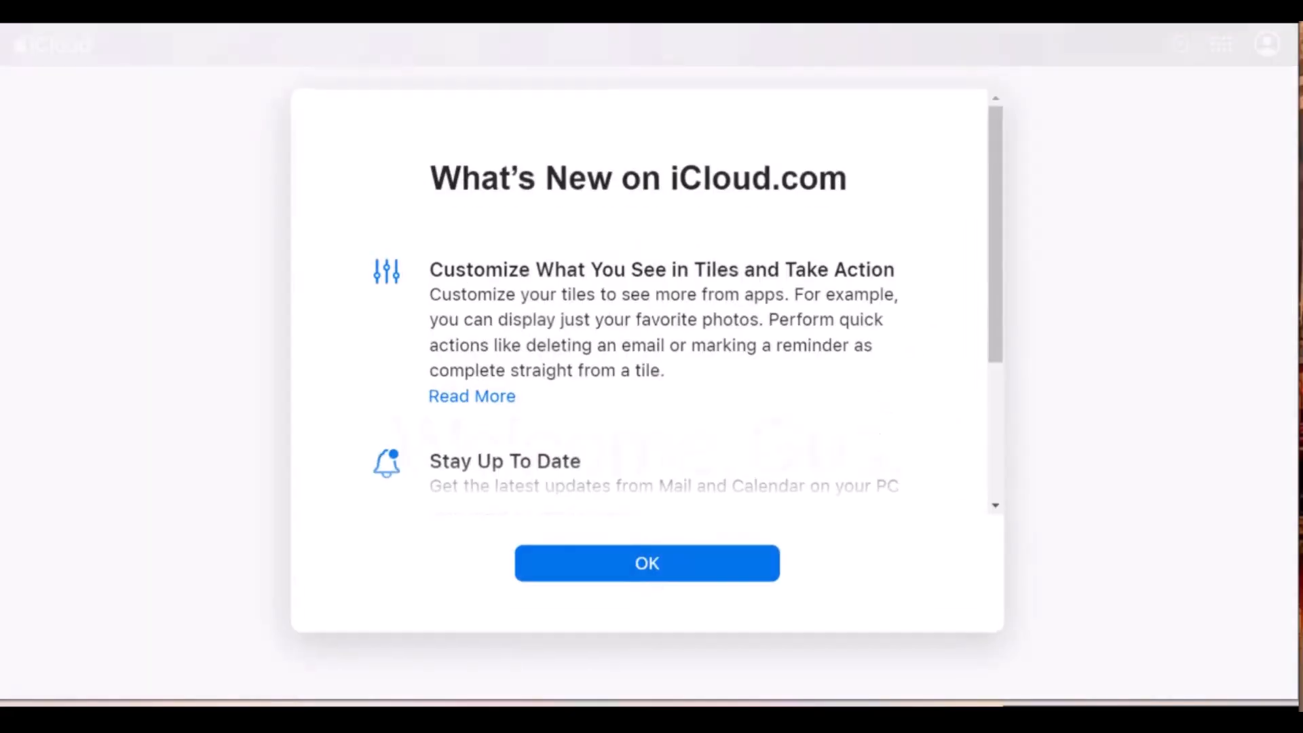
pyautogui.scroll(-3)
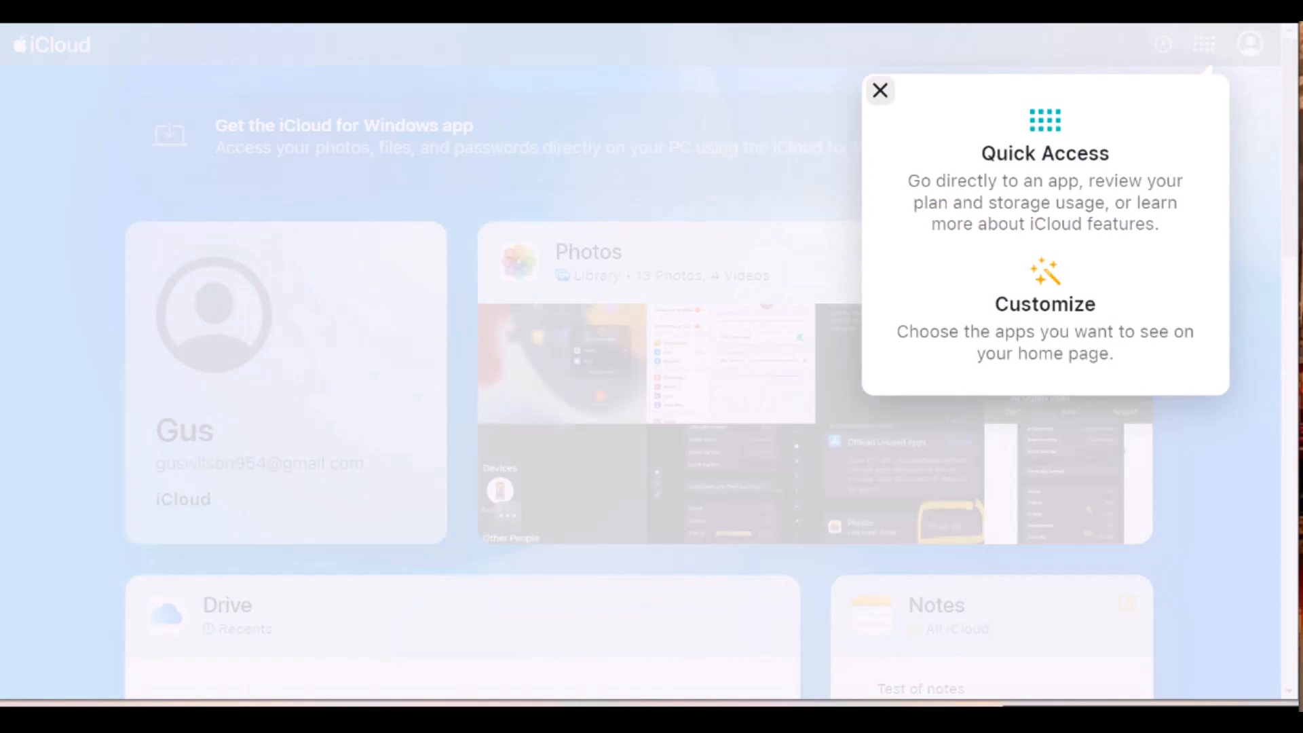
pyautogui.click(880, 90)
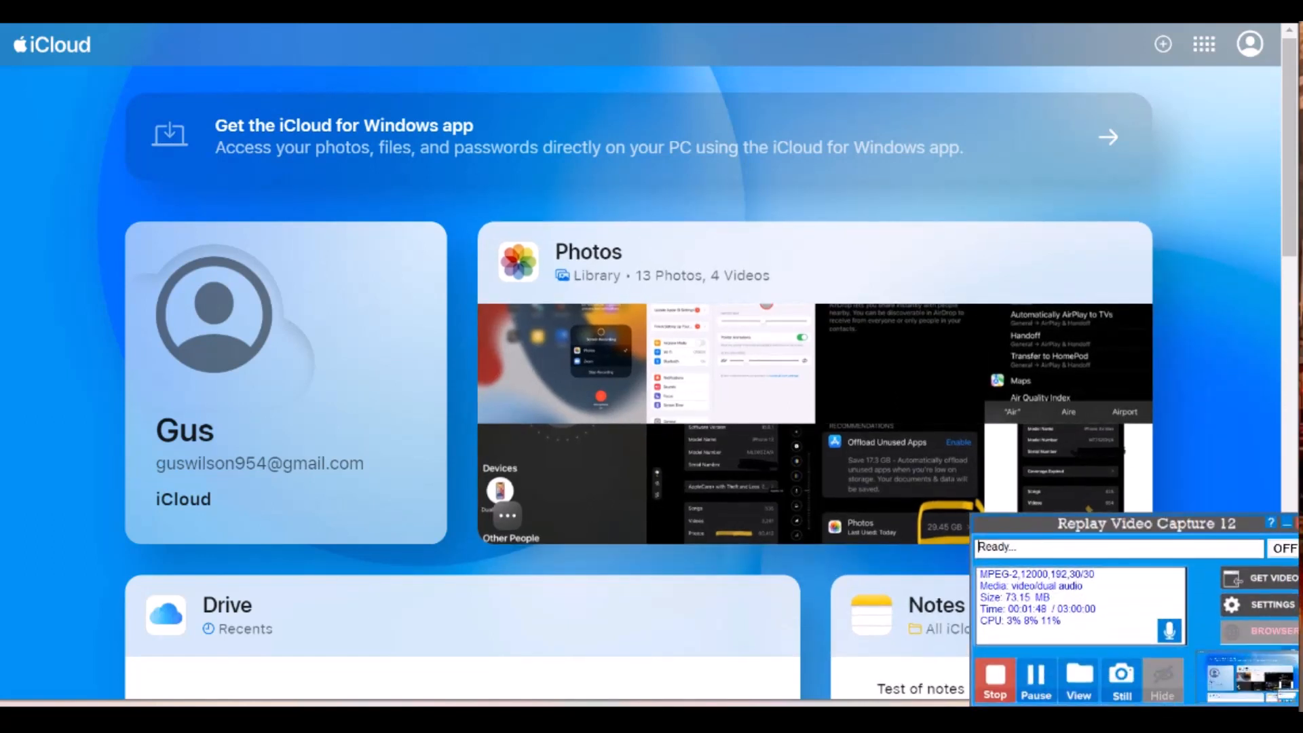
pyautogui.click(994, 681)
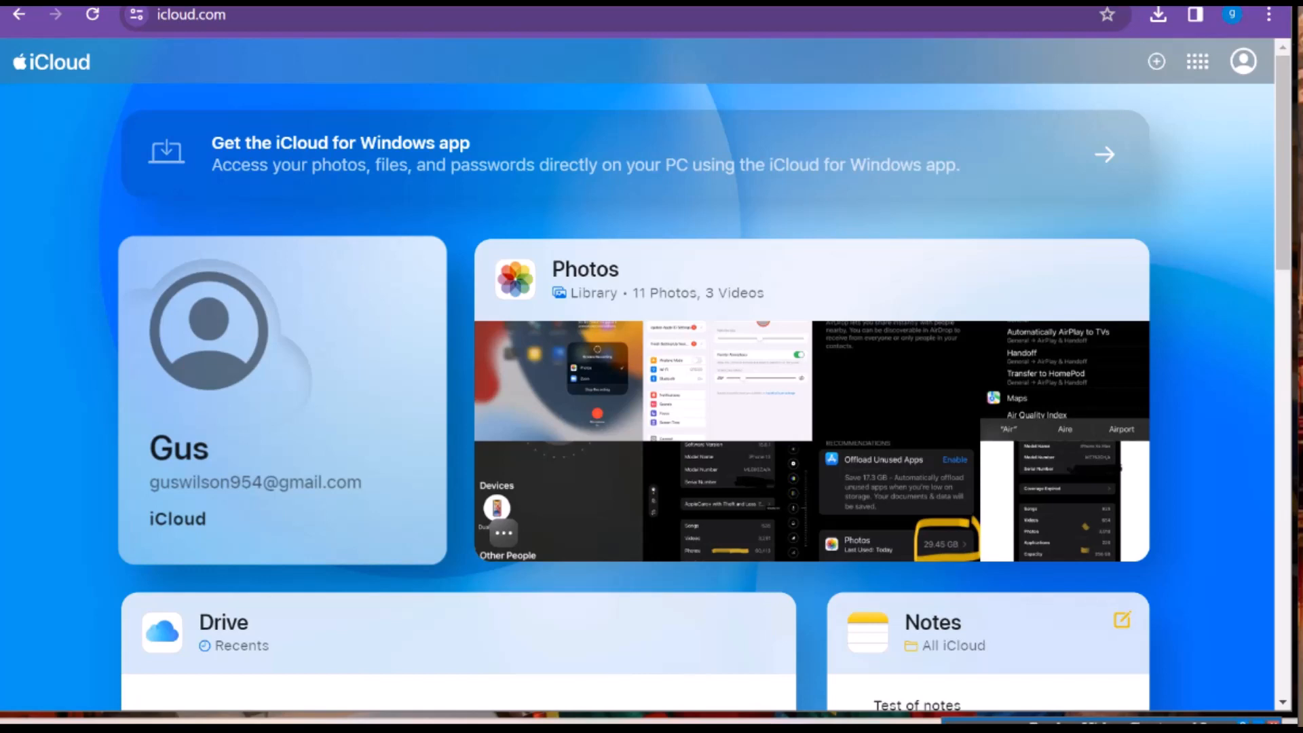
pyautogui.scroll(-3)
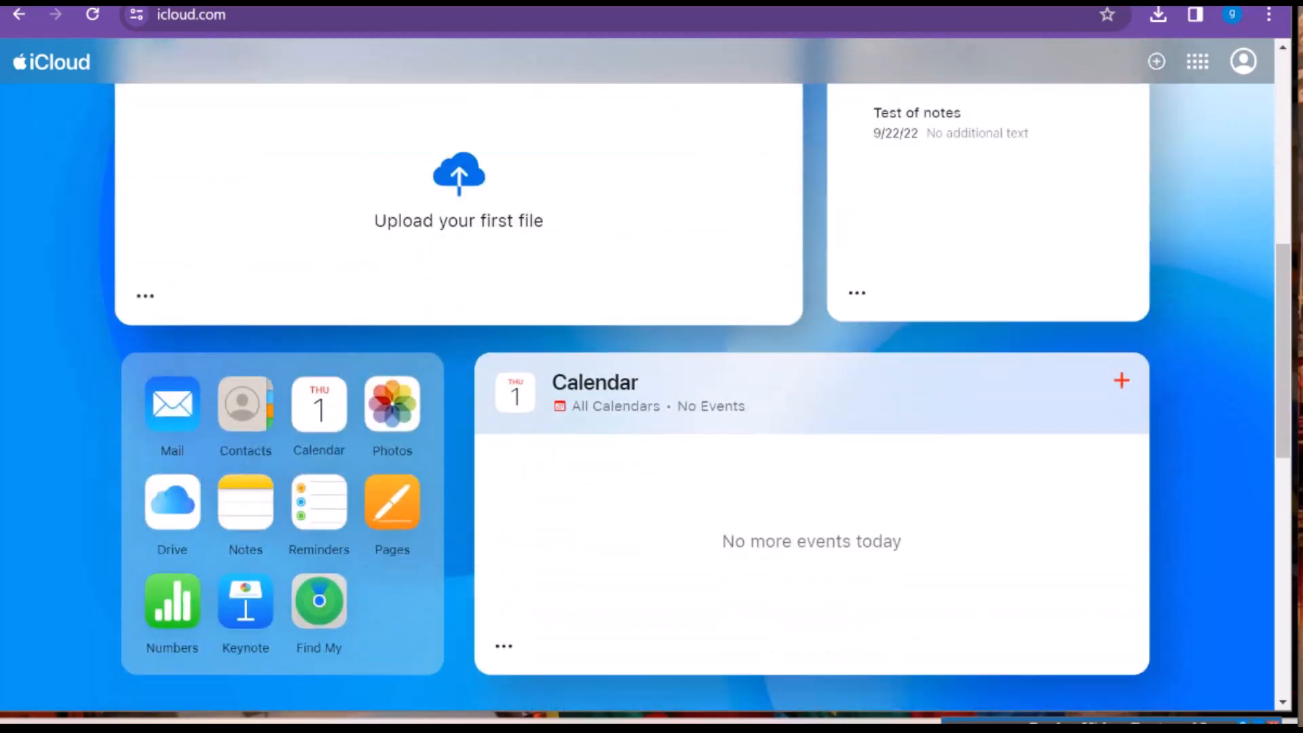
pyautogui.scroll(-3)
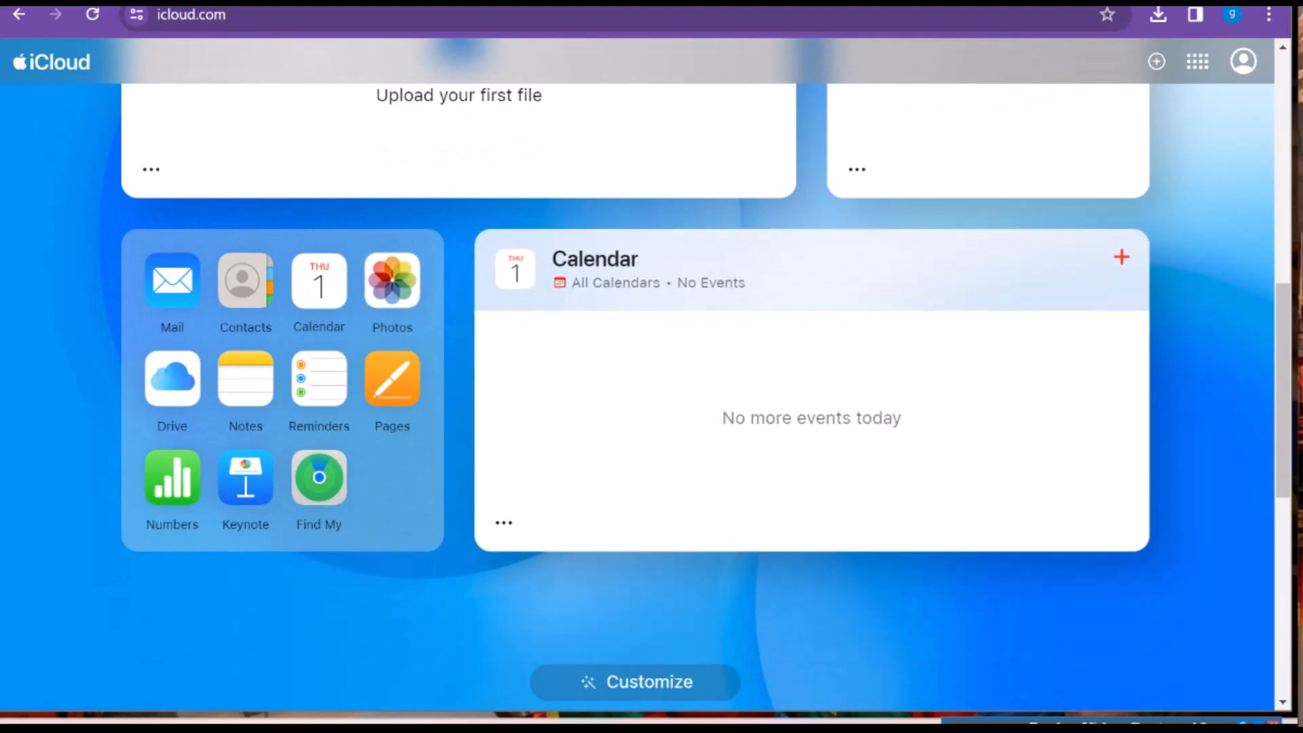
pyautogui.moveTo(172, 281)
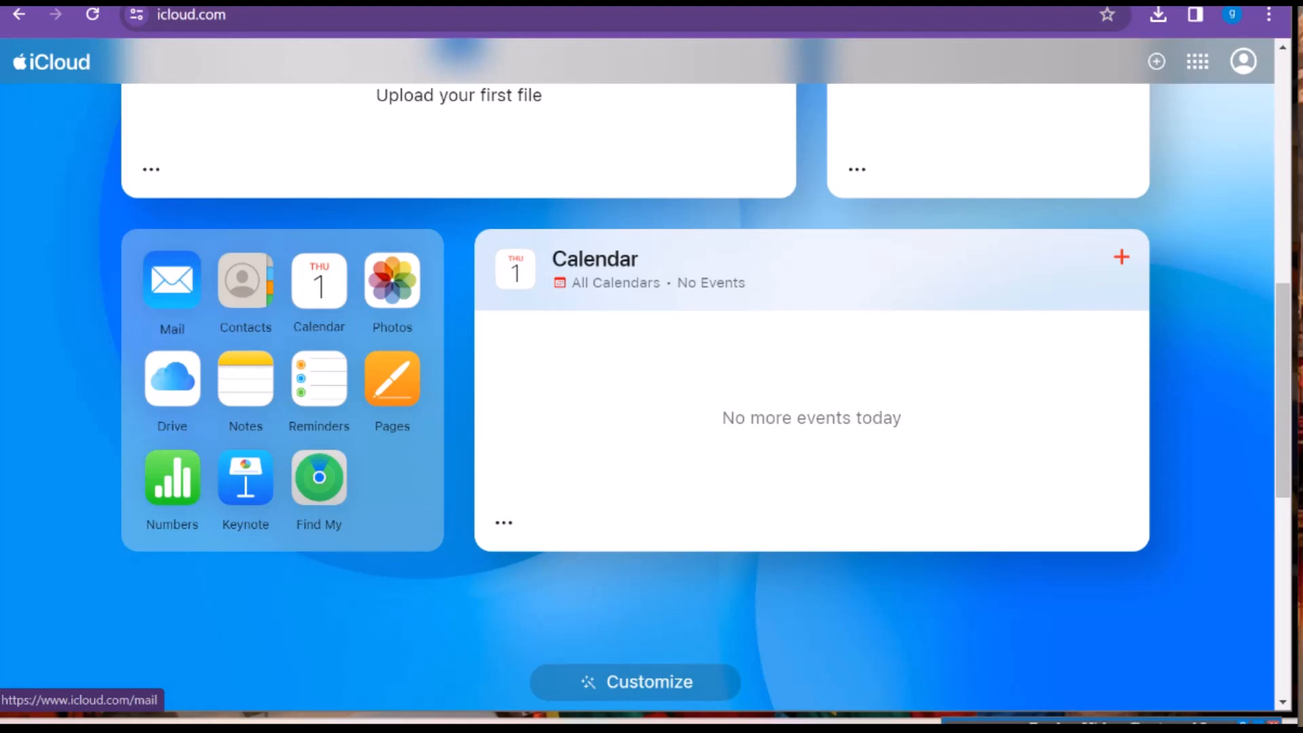
pyautogui.click(246, 281)
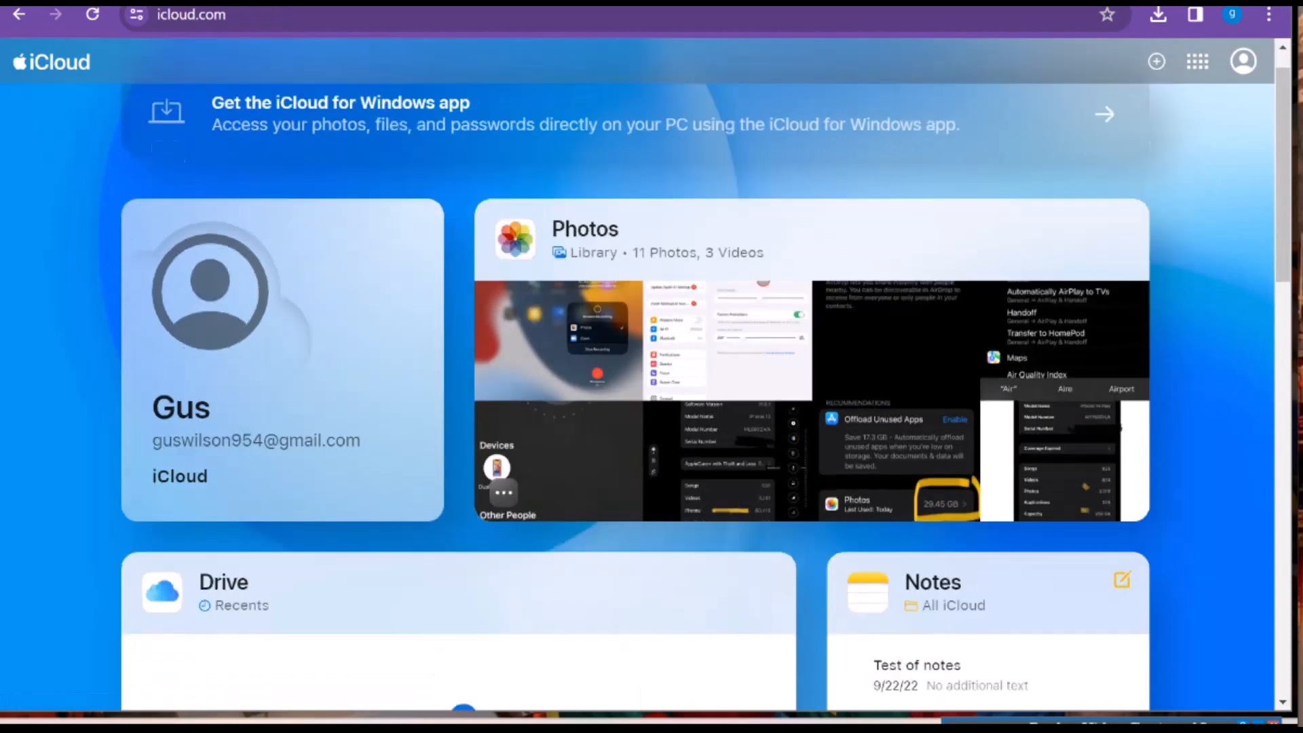
pyautogui.scroll(-3)
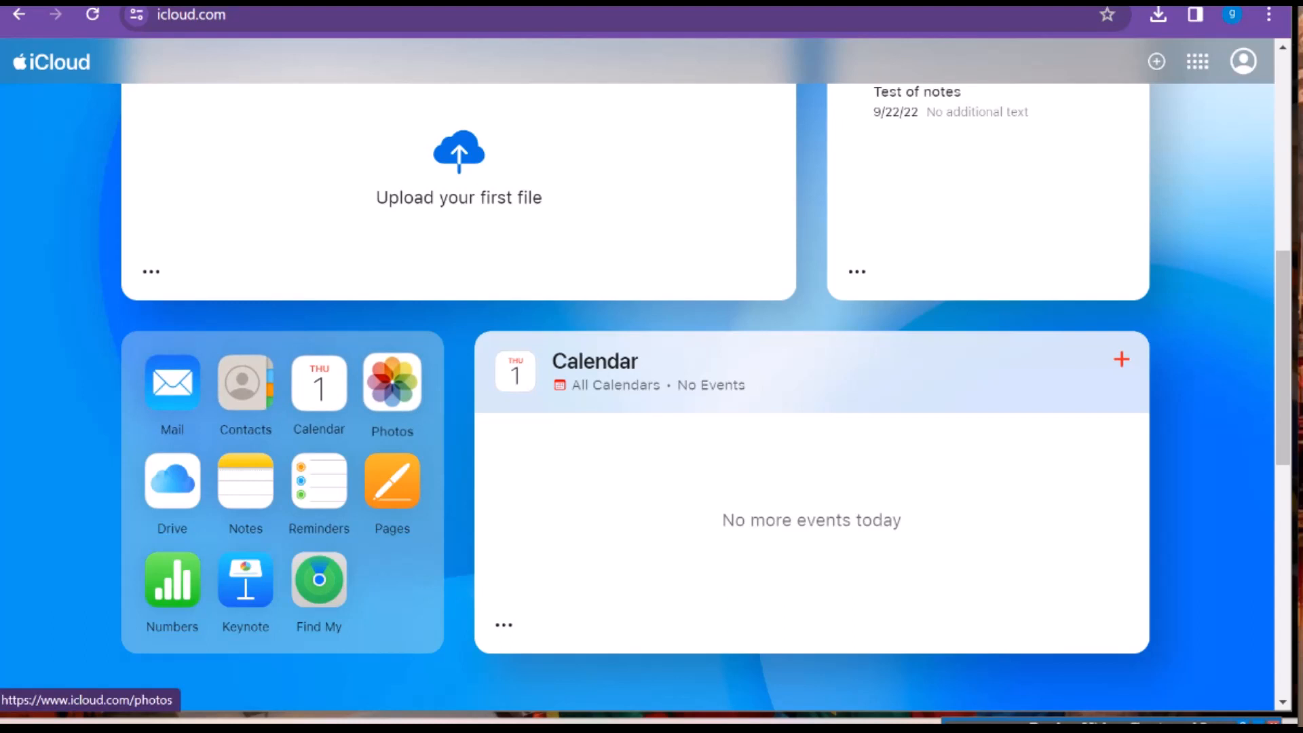
# Open the Photos library and scroll through its 11 photos and 3 videos
pyautogui.click(392, 383)
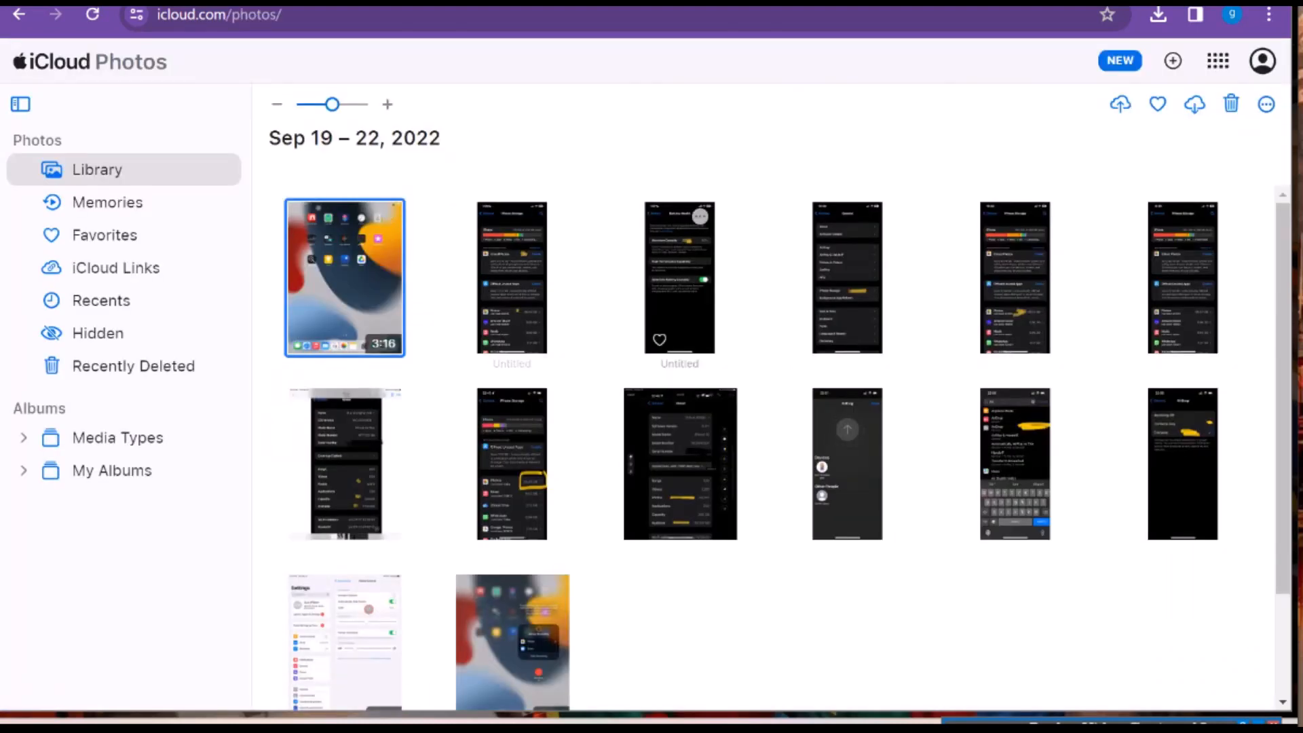
pyautogui.scroll(-3)
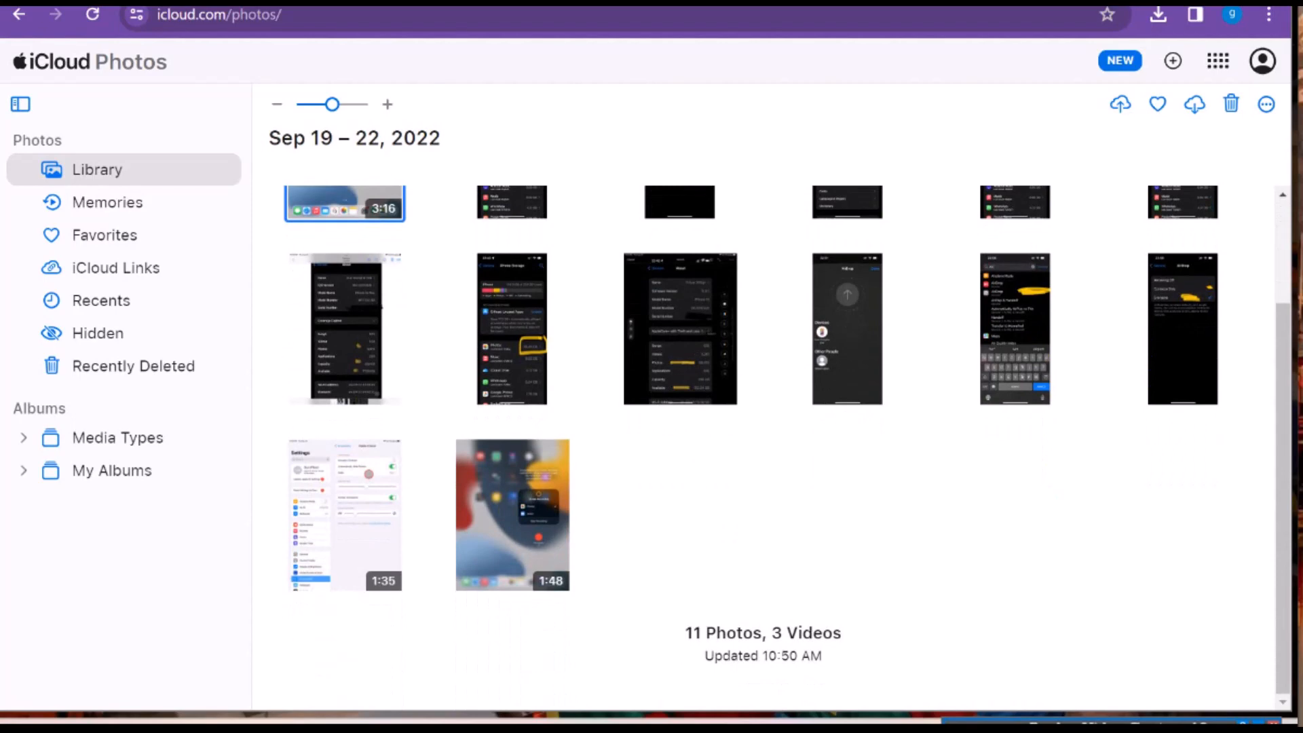
pyautogui.moveTo(679, 327)
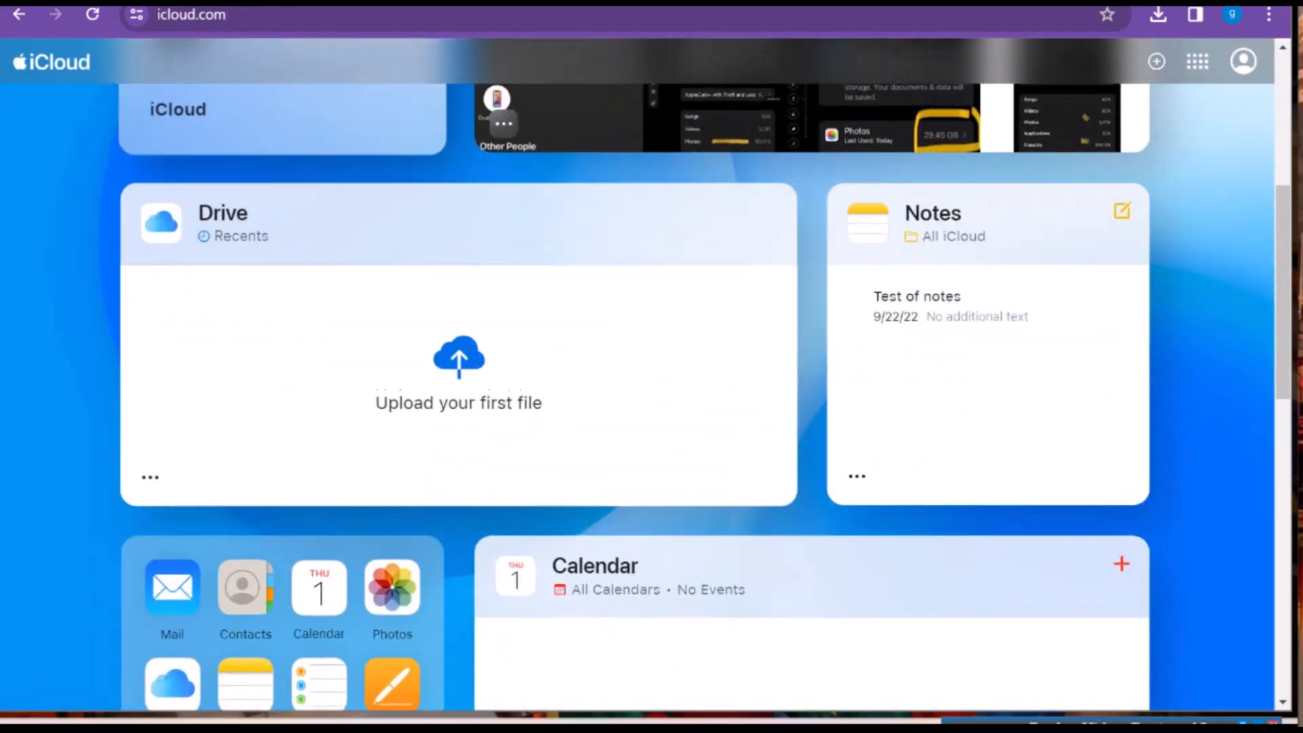
pyautogui.scroll(-3)
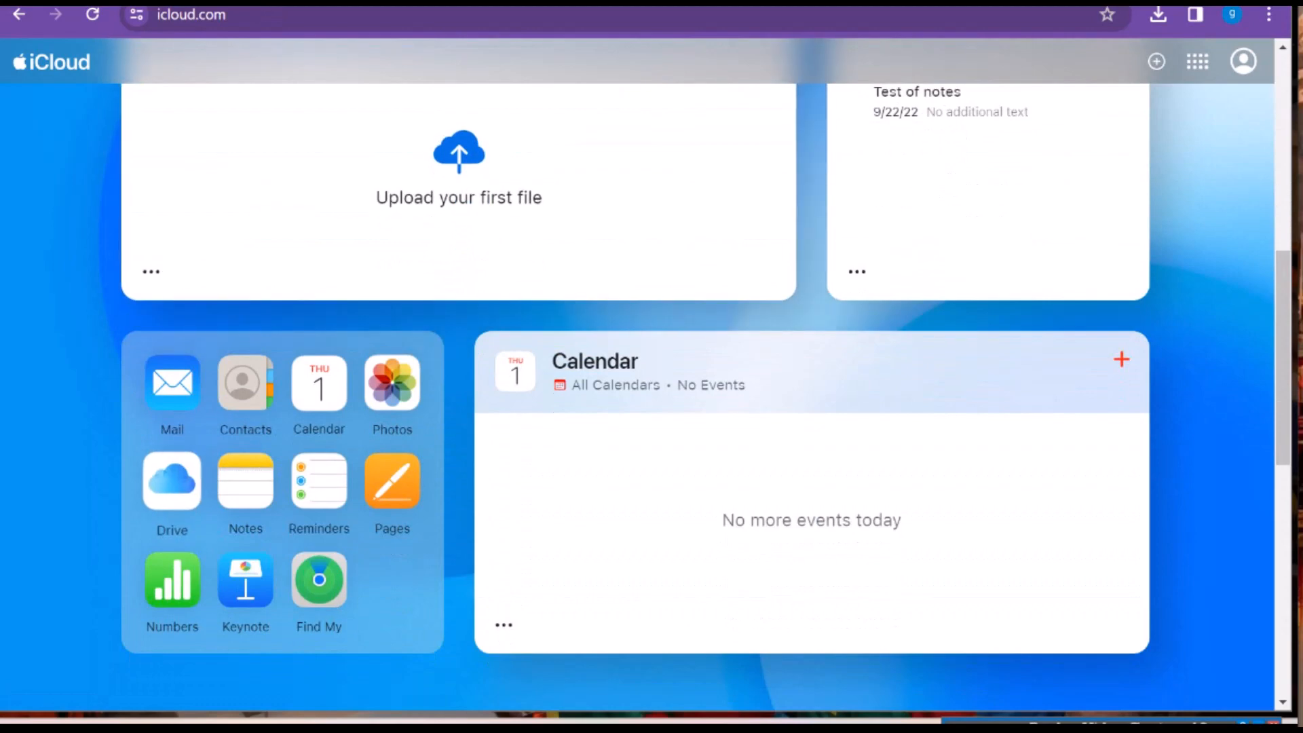
pyautogui.moveTo(245, 480)
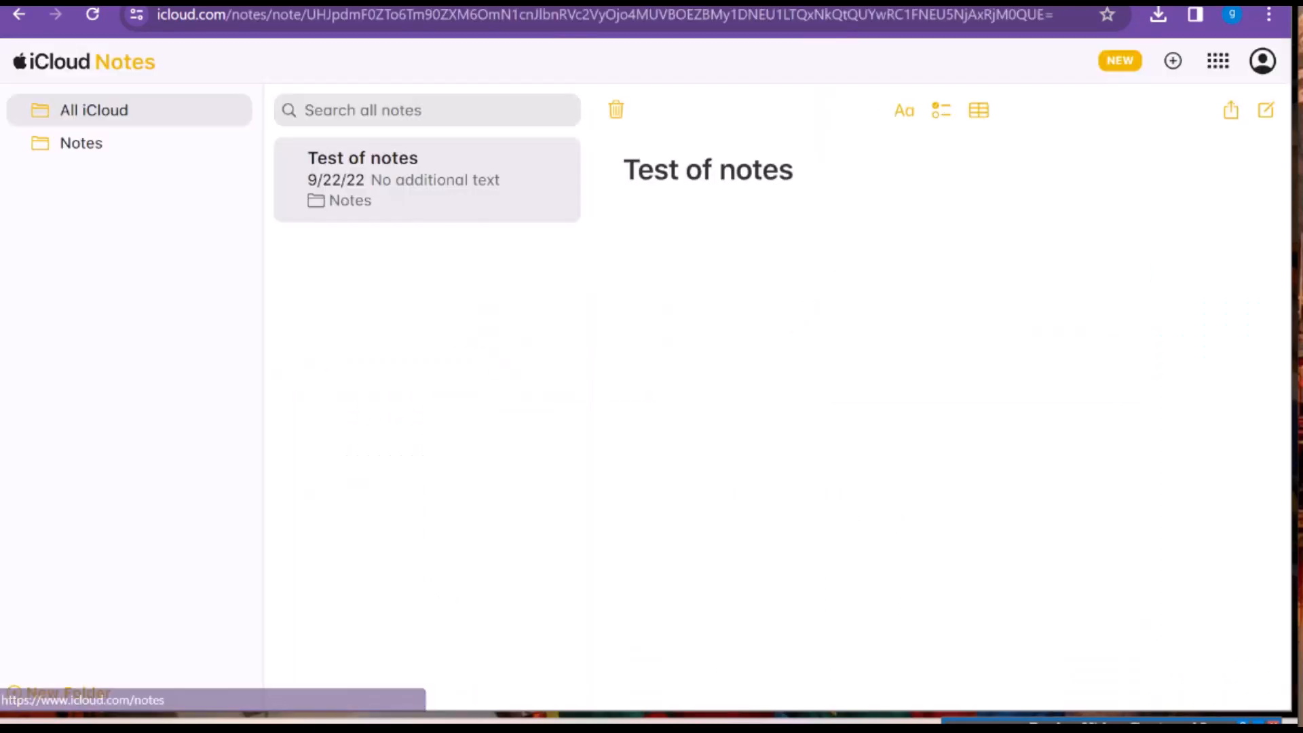
# View the 'Test of notes' note in Notes, then return home and scroll down
pyautogui.click(796, 171)
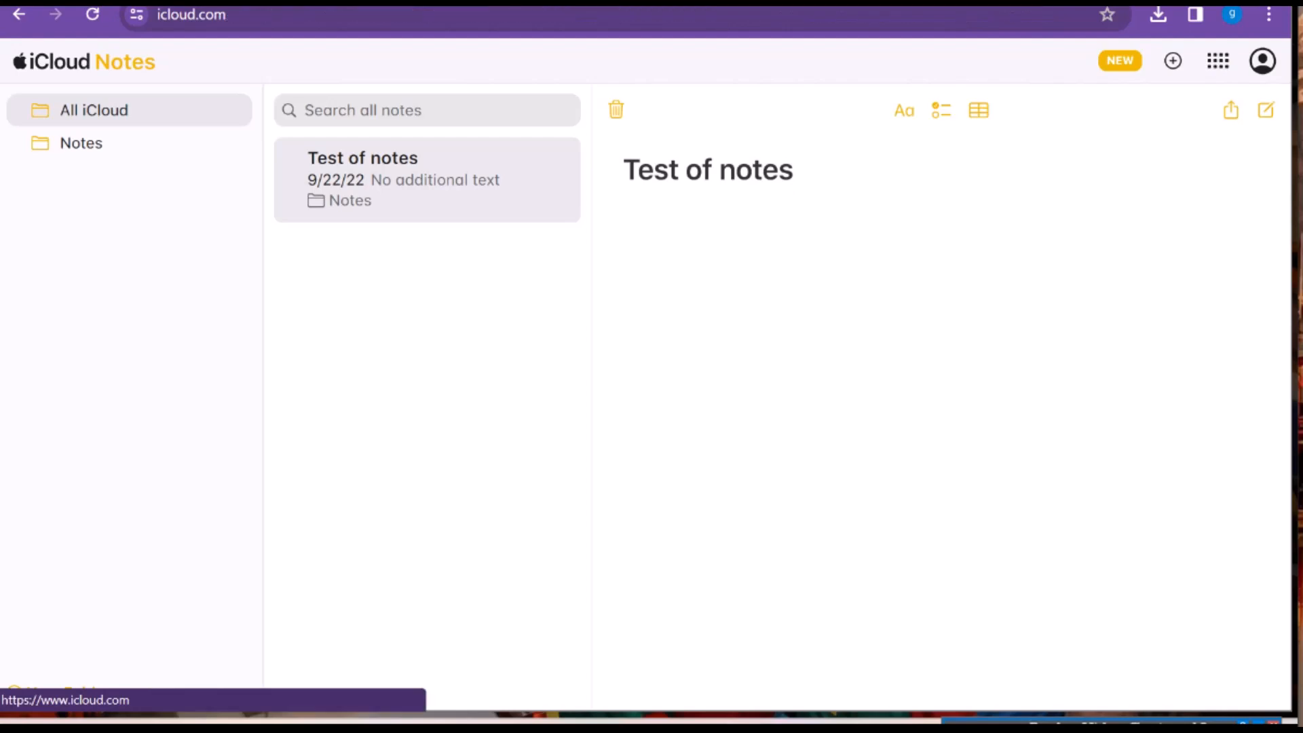
pyautogui.click(43, 60)
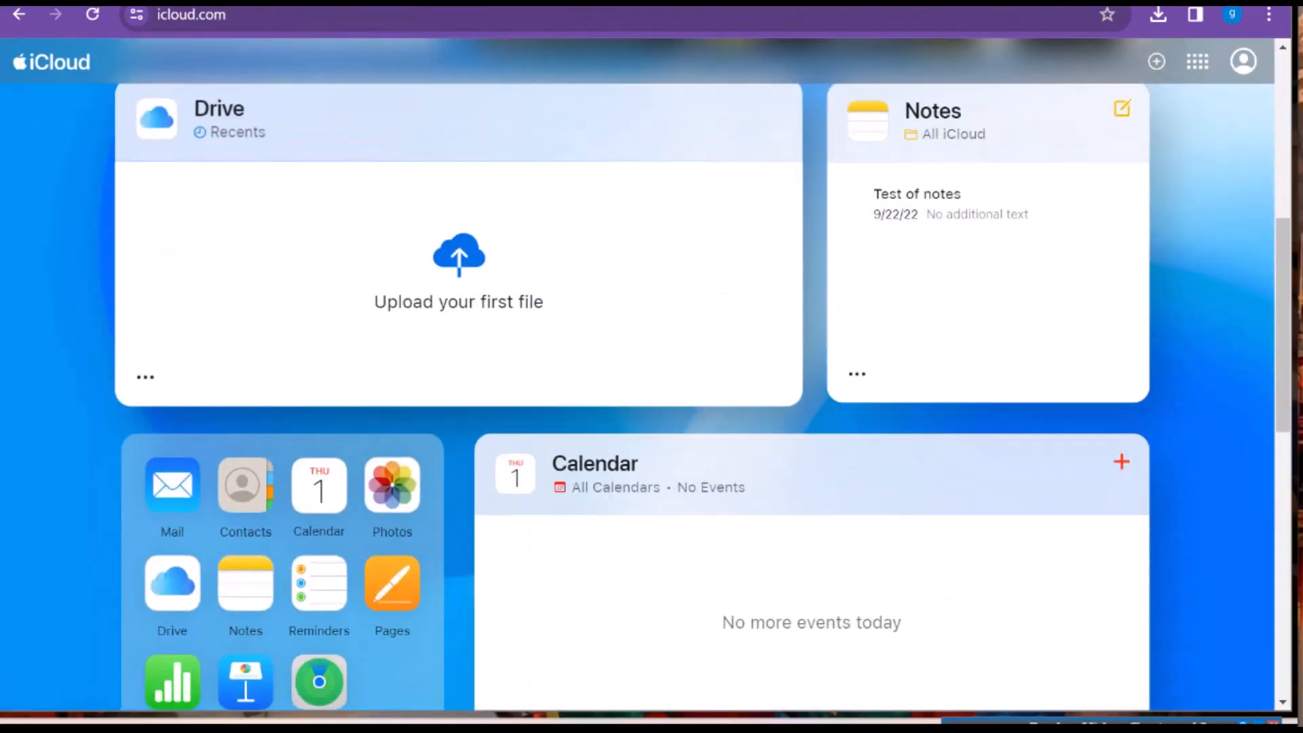
pyautogui.scroll(-3)
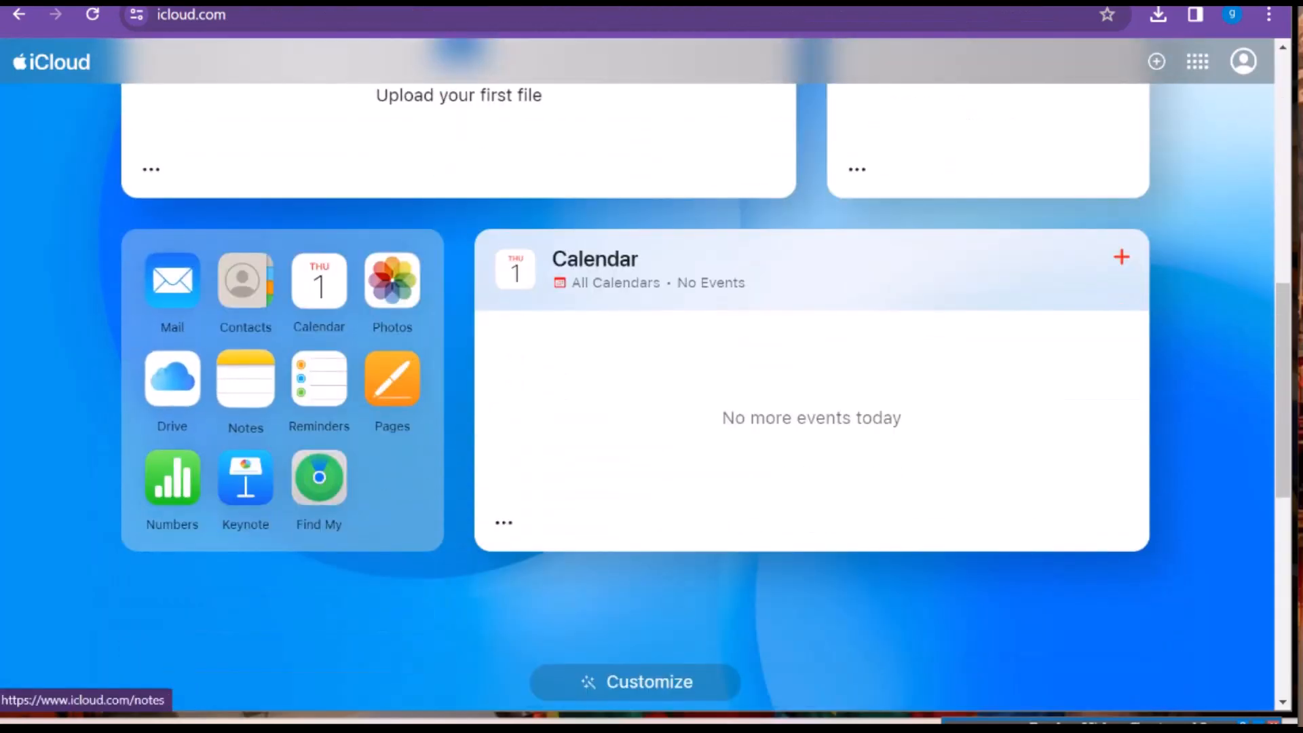
pyautogui.moveTo(319, 478)
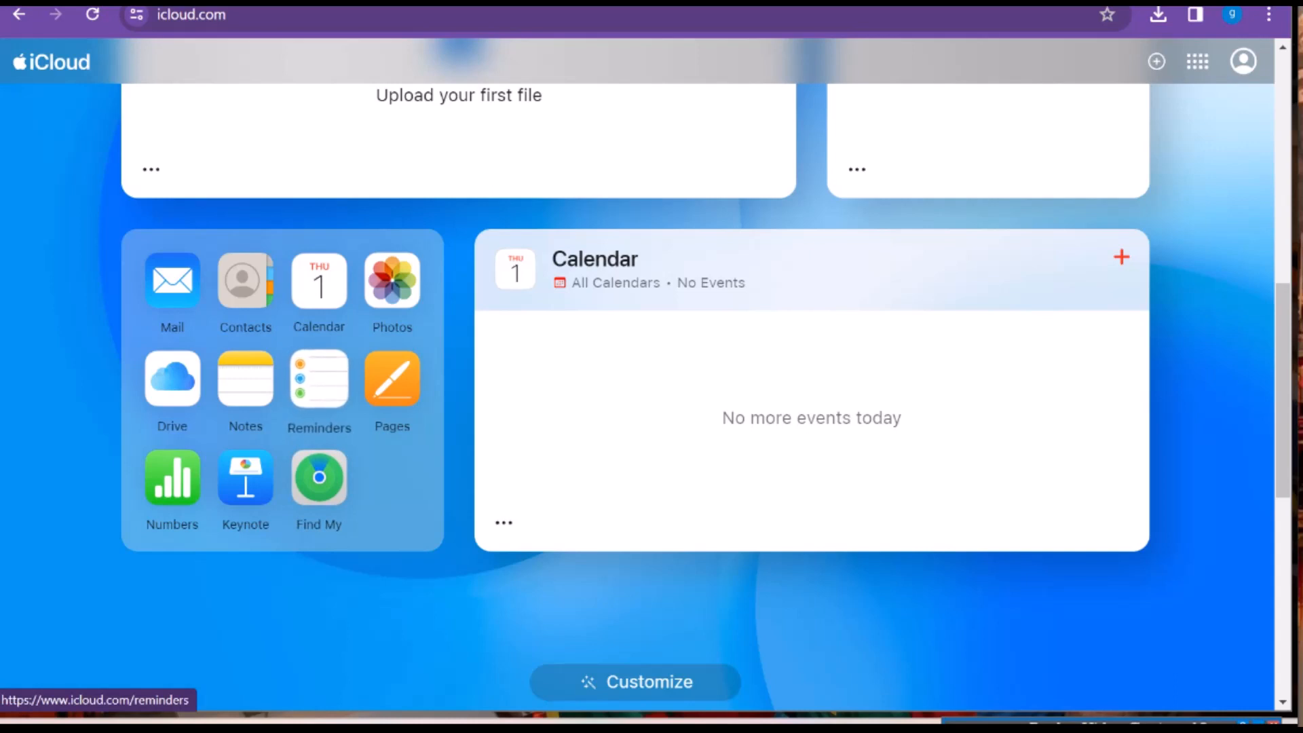
pyautogui.moveTo(319, 280)
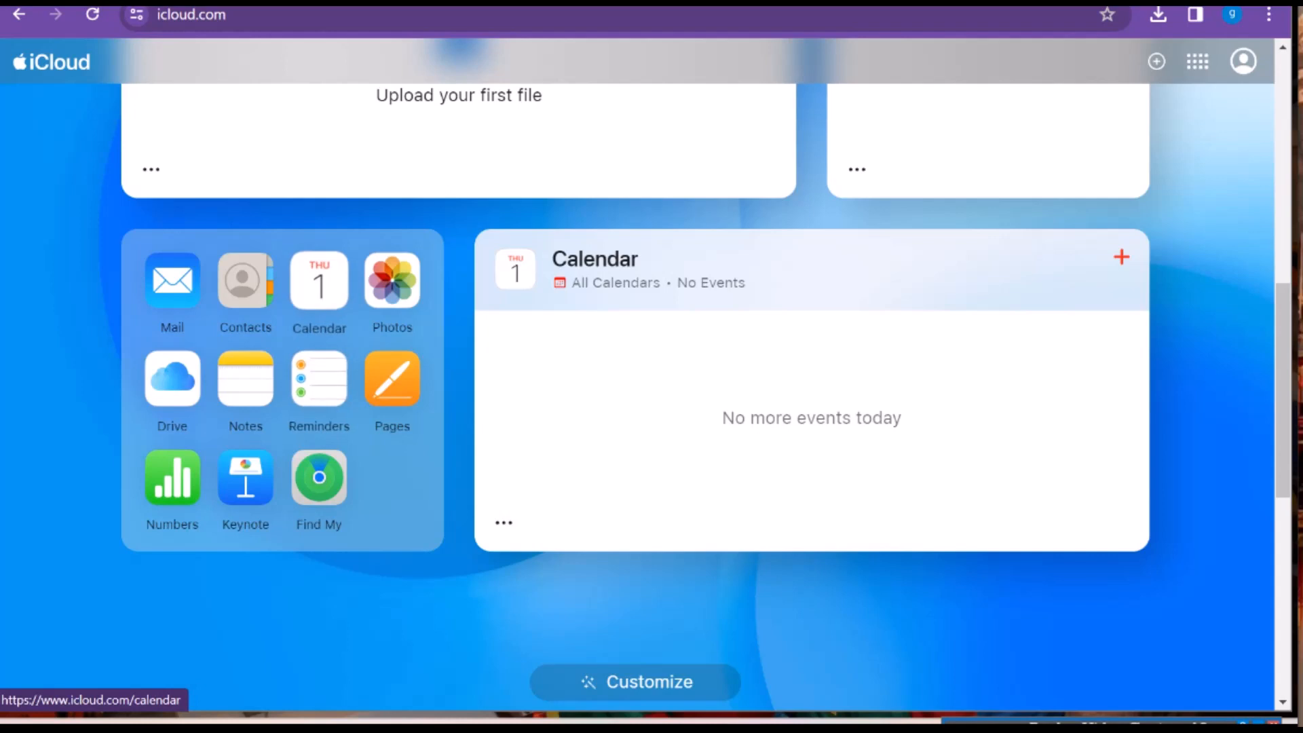
# View Calendar's February 2024 week, then return to the iCloud dashboard
pyautogui.click(319, 280)
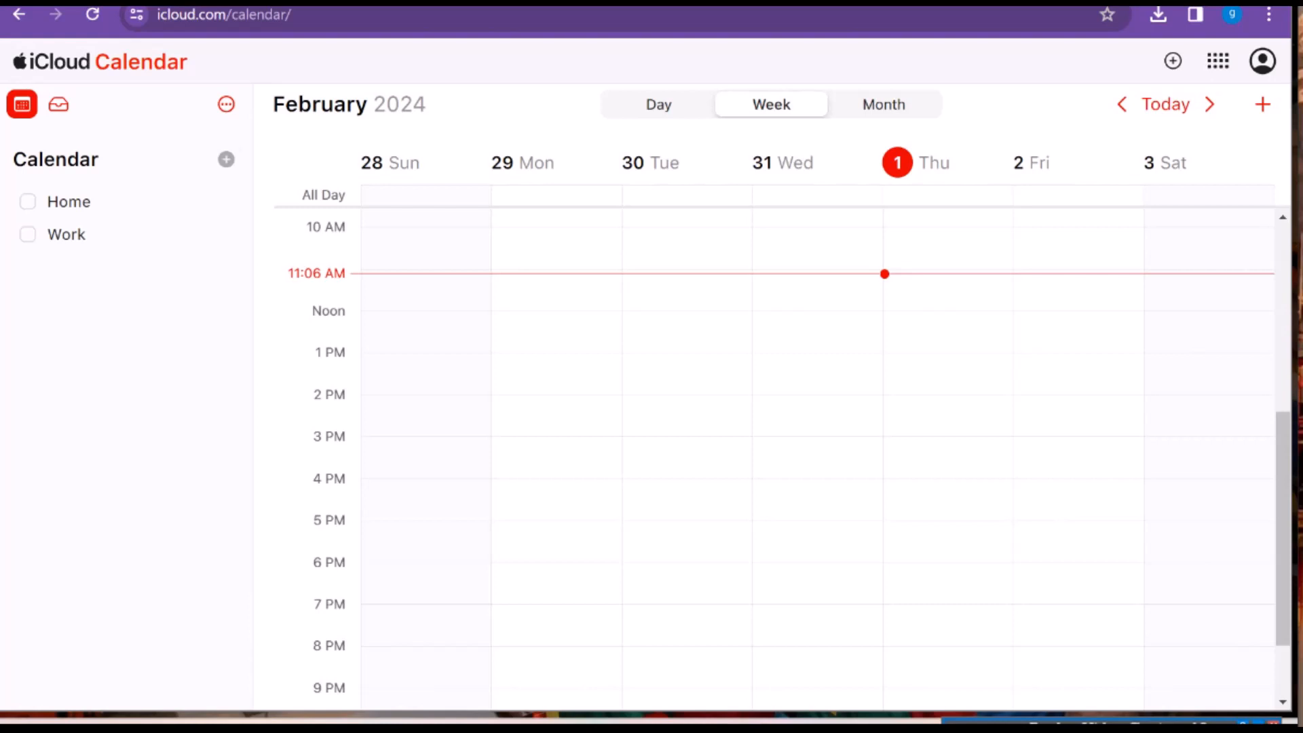
pyautogui.click(53, 60)
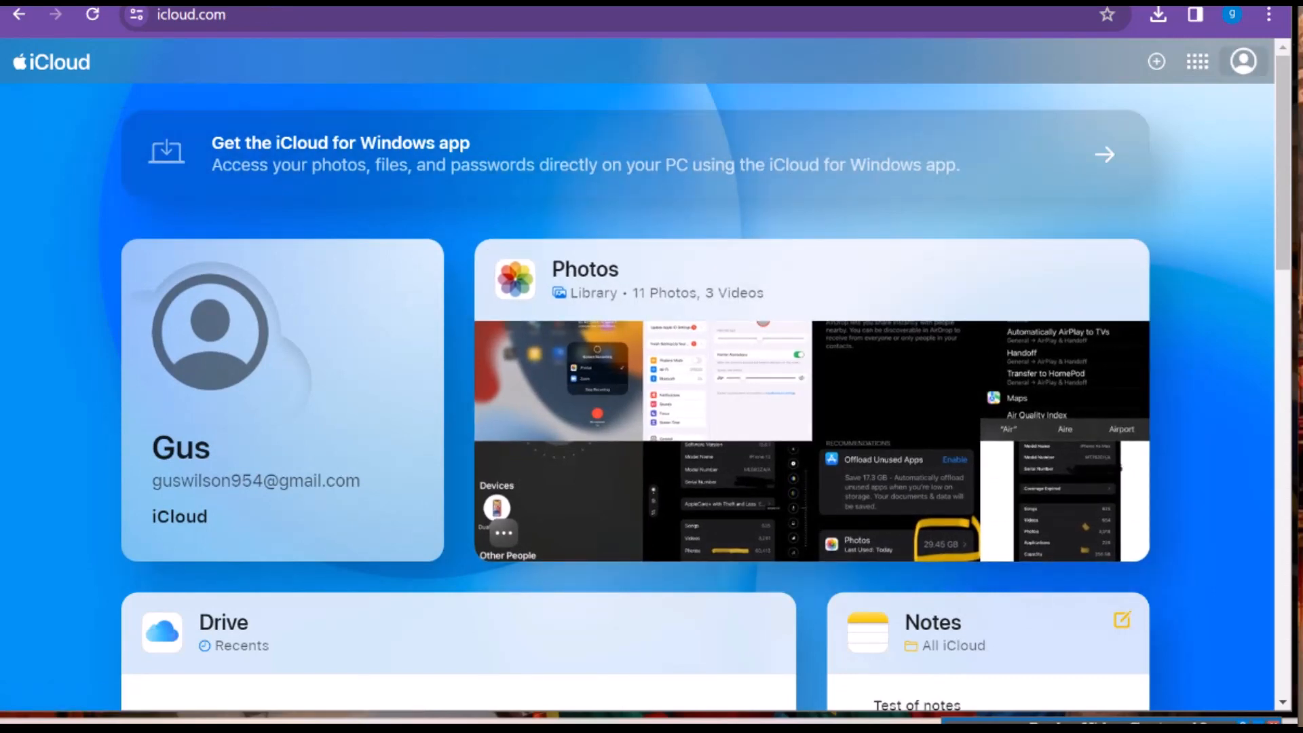
# Open Manage Apple ID from the iCloud.com account menu
pyautogui.click(1243, 60)
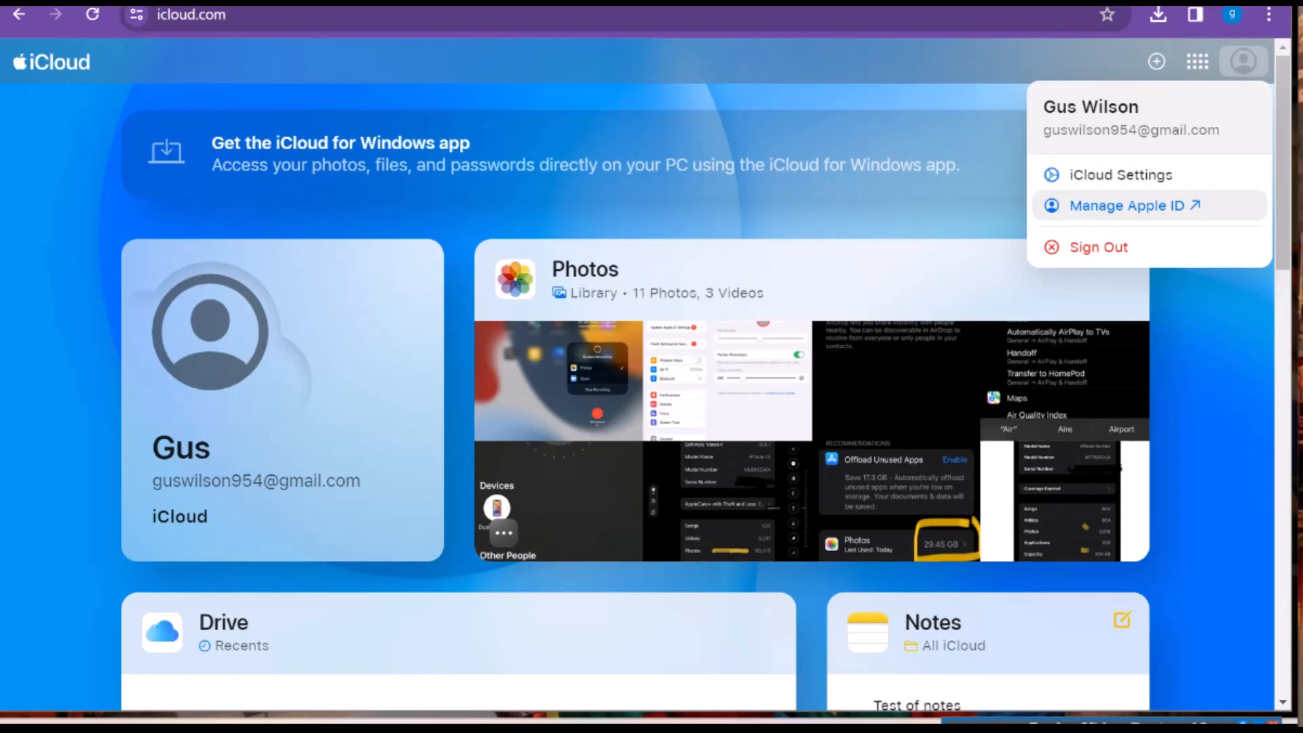
pyautogui.click(1128, 206)
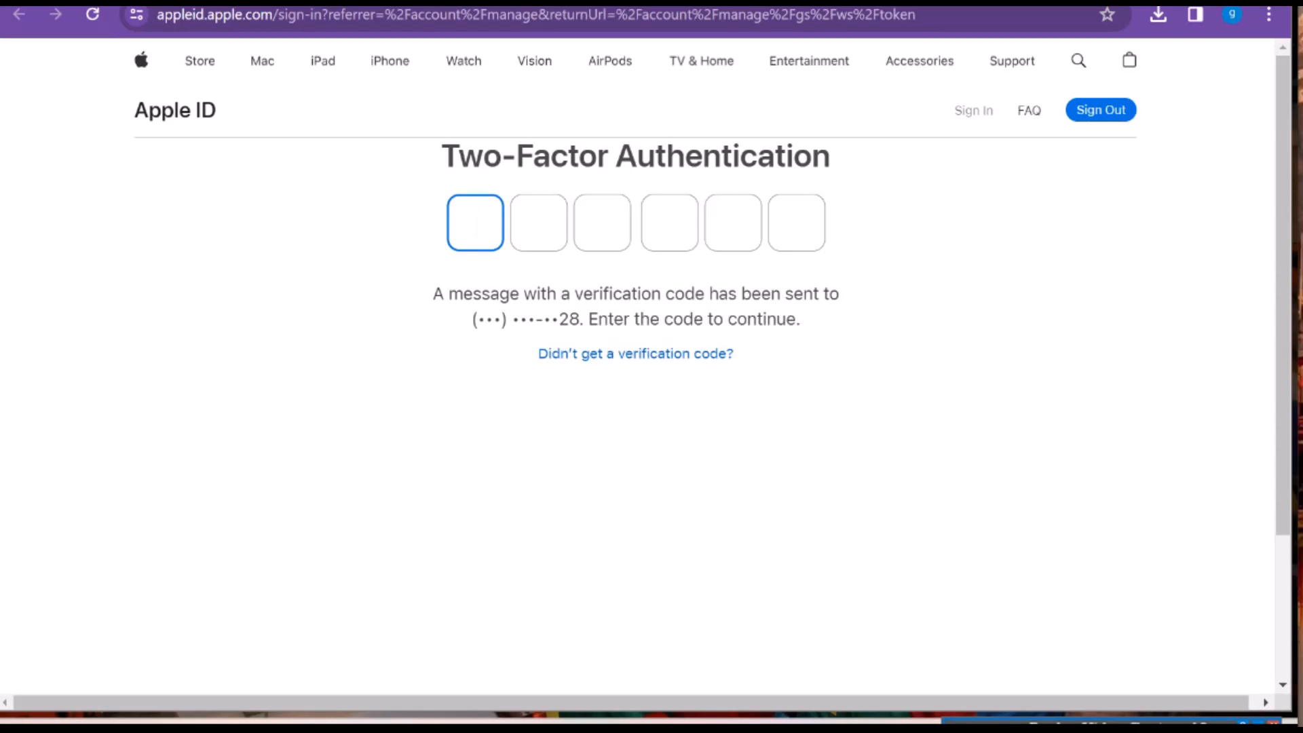
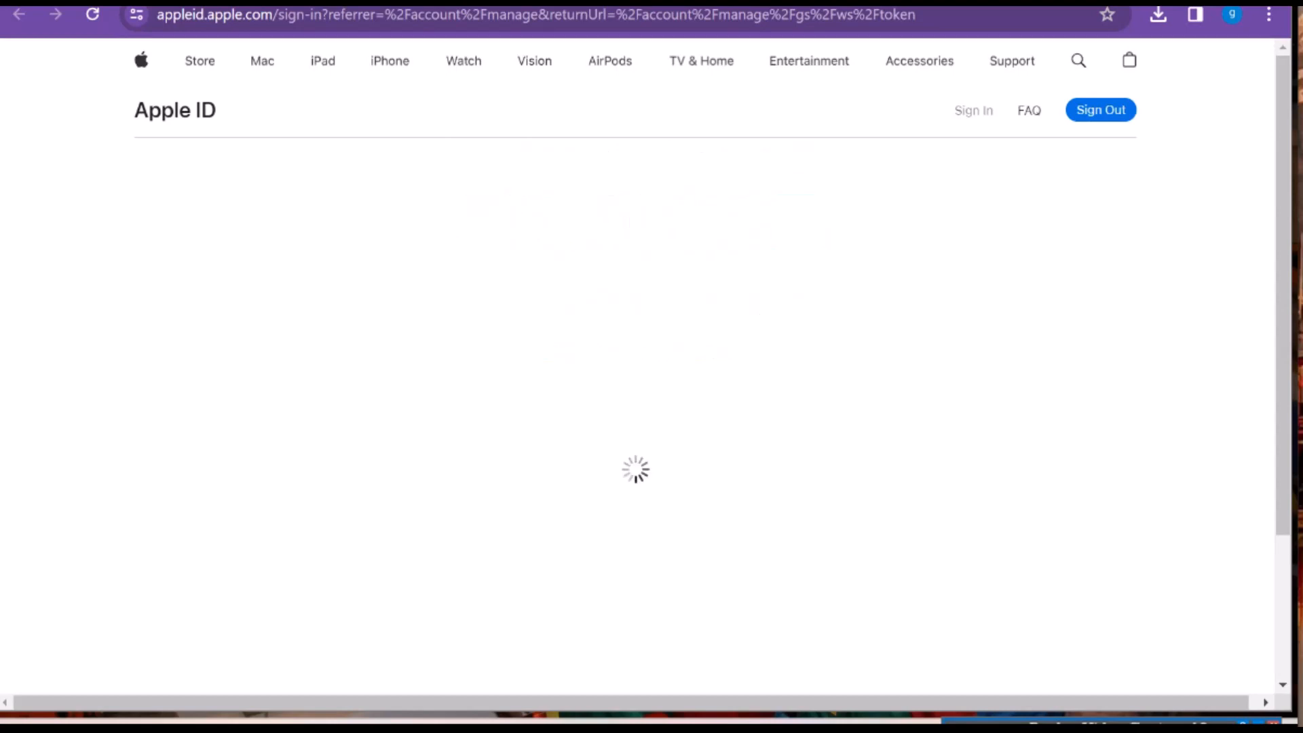
pyautogui.click(1100, 110)
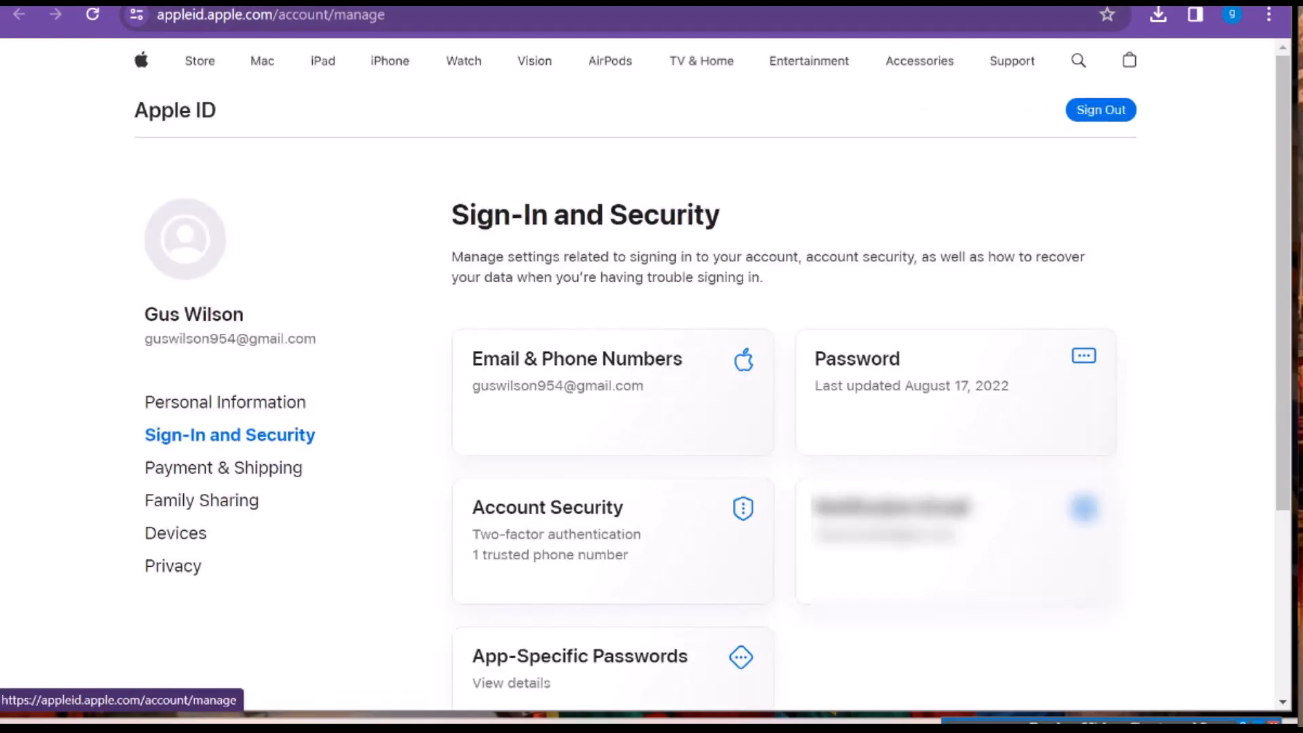
pyautogui.scroll(-3)
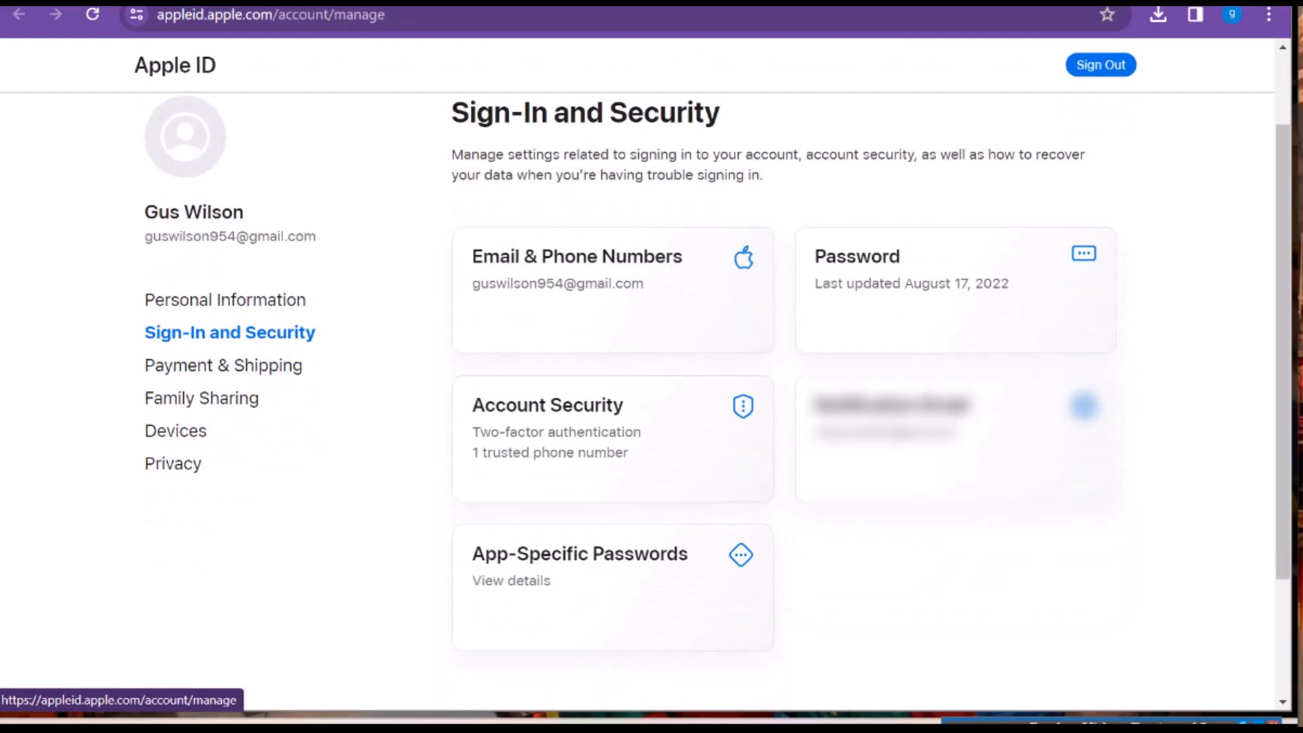
pyautogui.moveTo(225, 300)
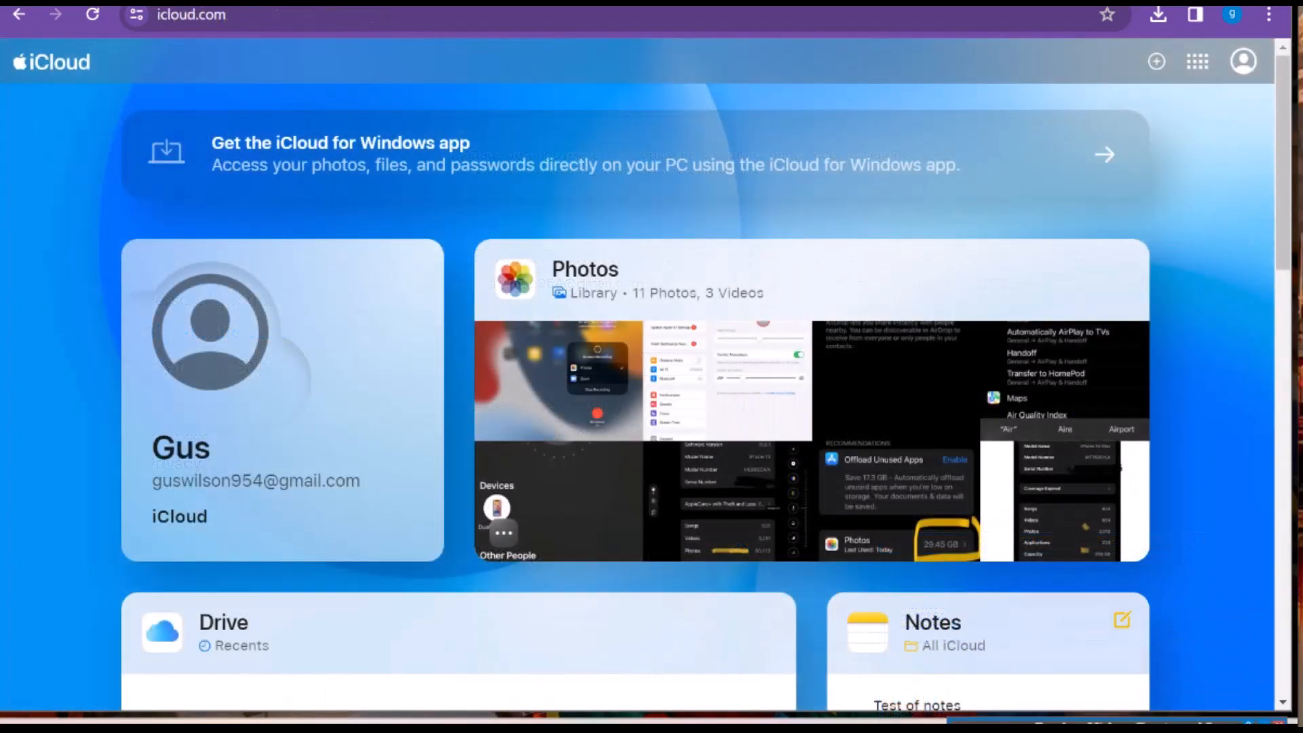
# Scroll the iCloud home page and launch Contacts from the app grid
pyautogui.scroll(-3)
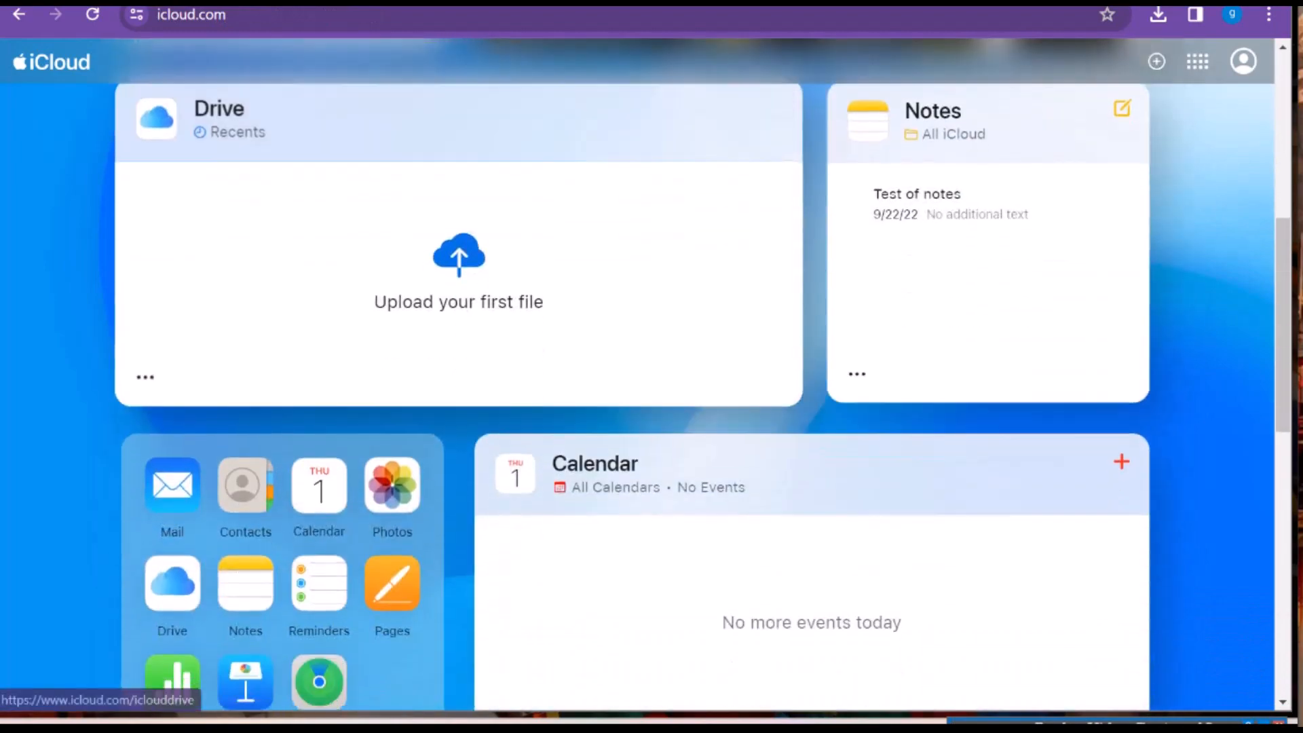
pyautogui.scroll(-3)
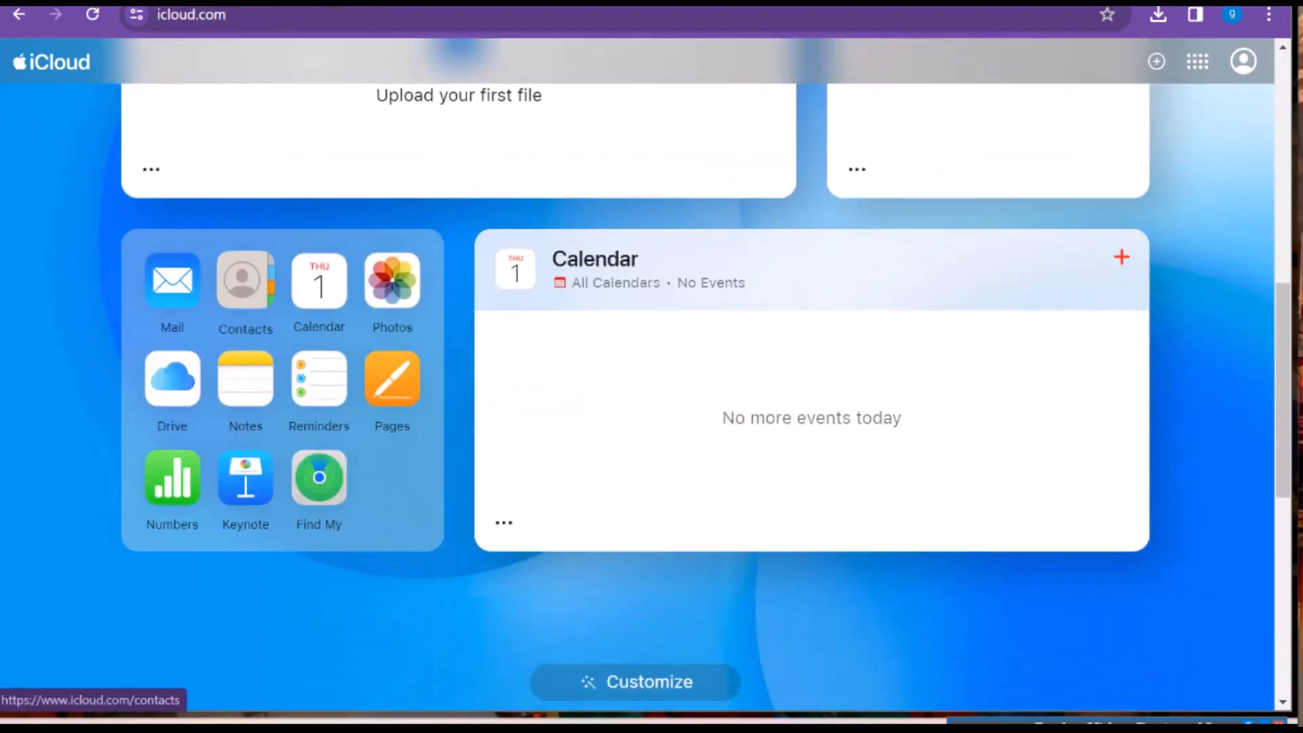
pyautogui.click(245, 280)
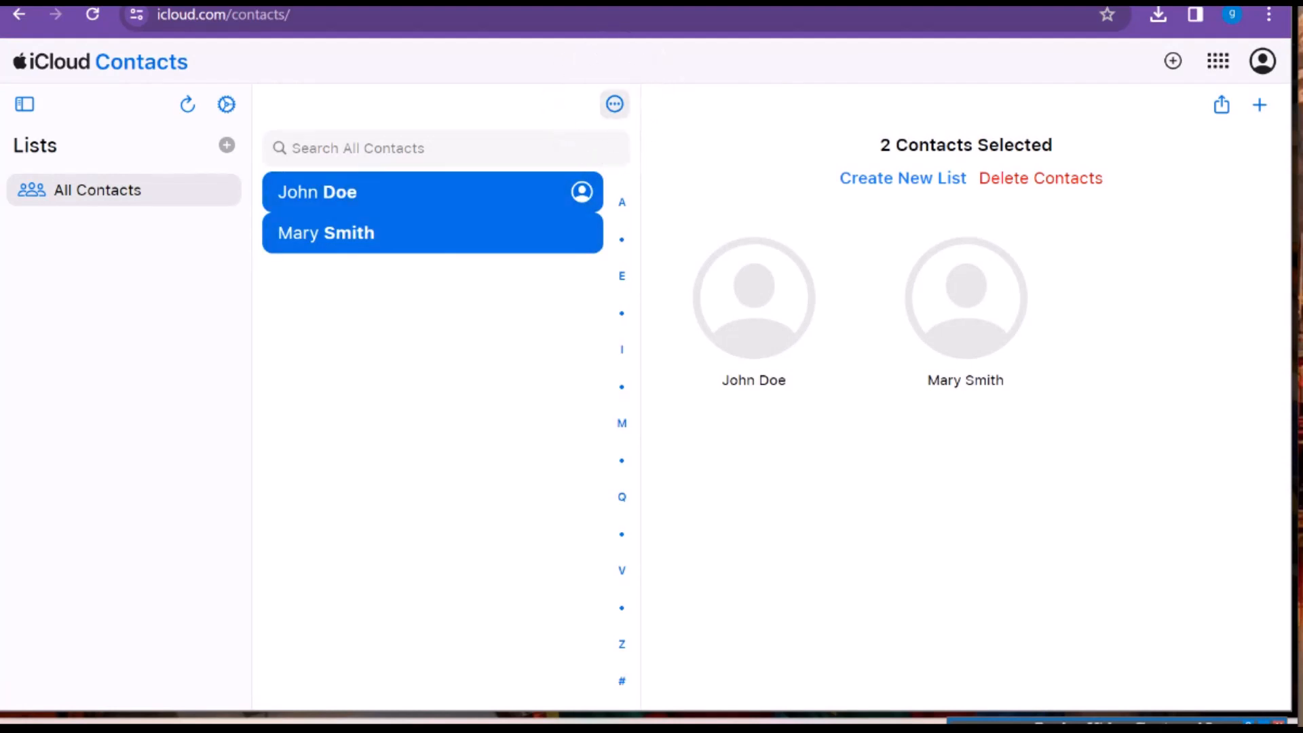
# Print John Doe and Mary Smith via Share > Print Contacts
pyautogui.click(614, 103)
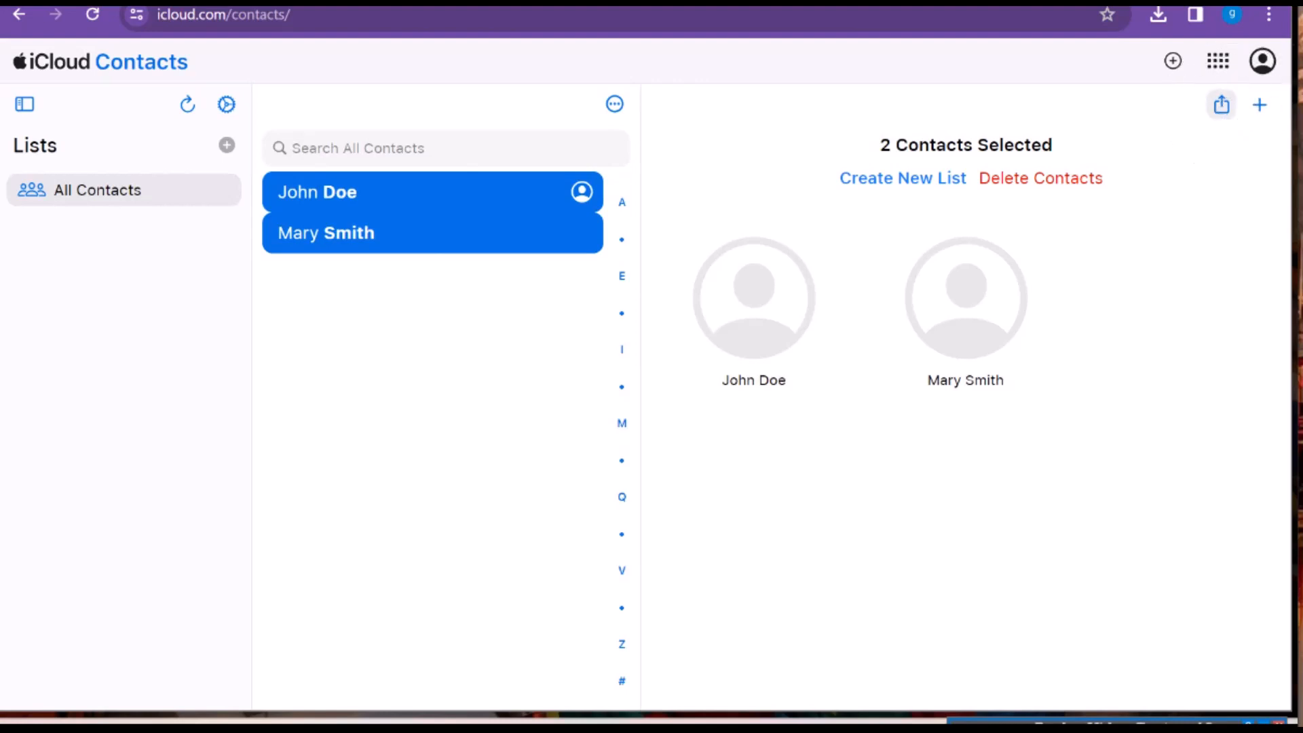
pyautogui.click(1225, 105)
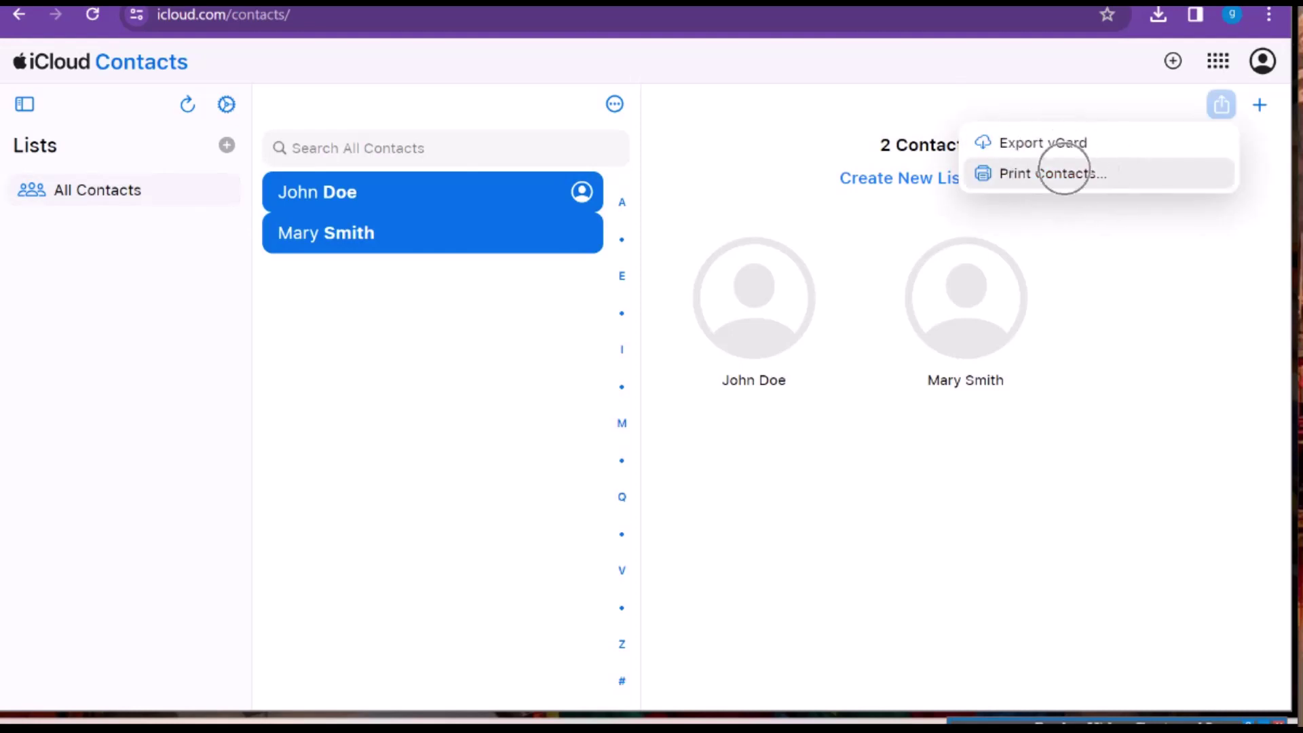
pyautogui.click(1051, 174)
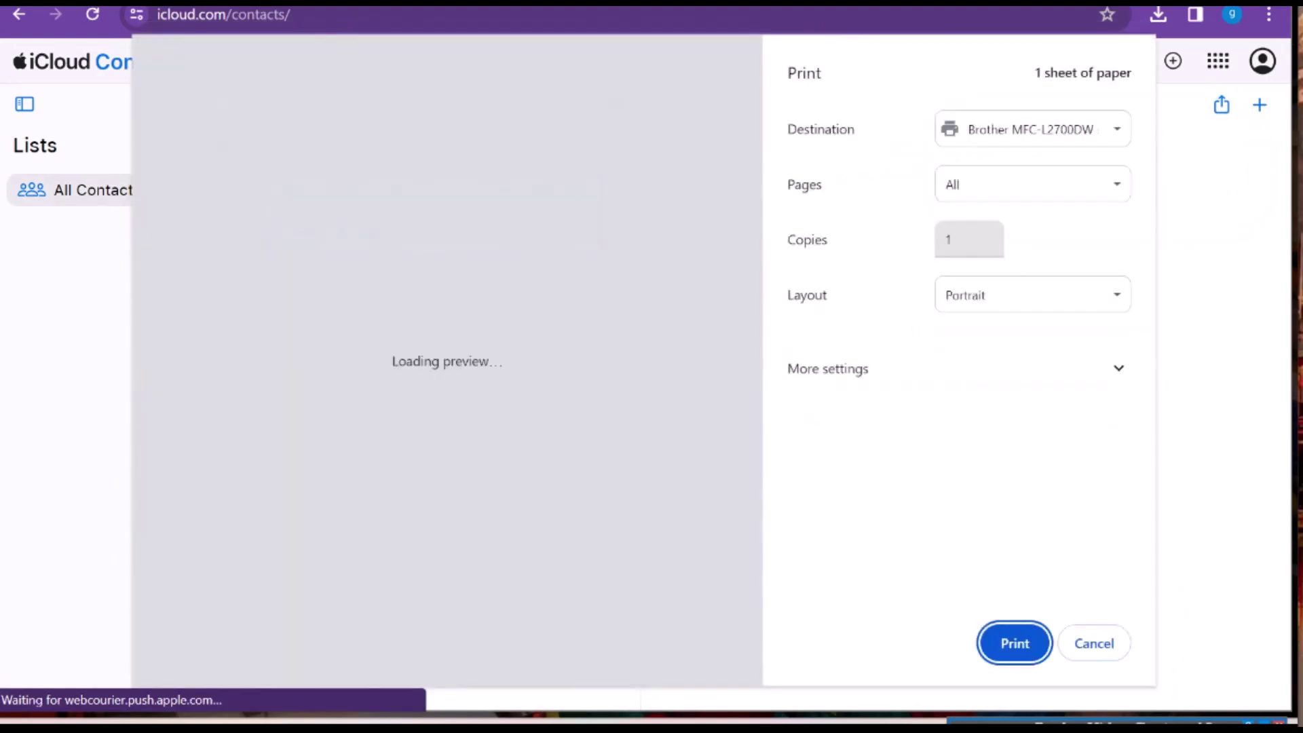